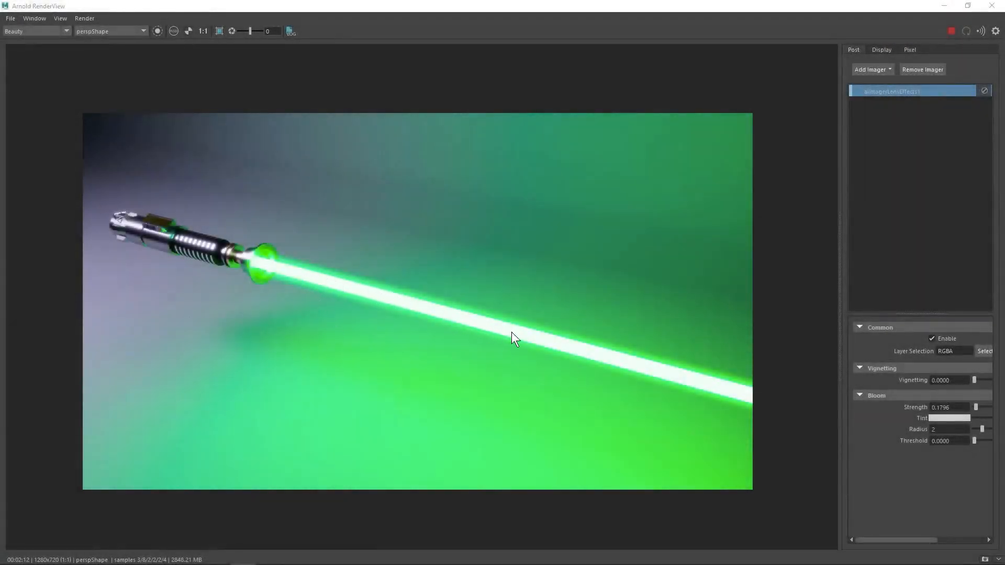
{"action": "mouse_move", "coordinate": [535, 333]}
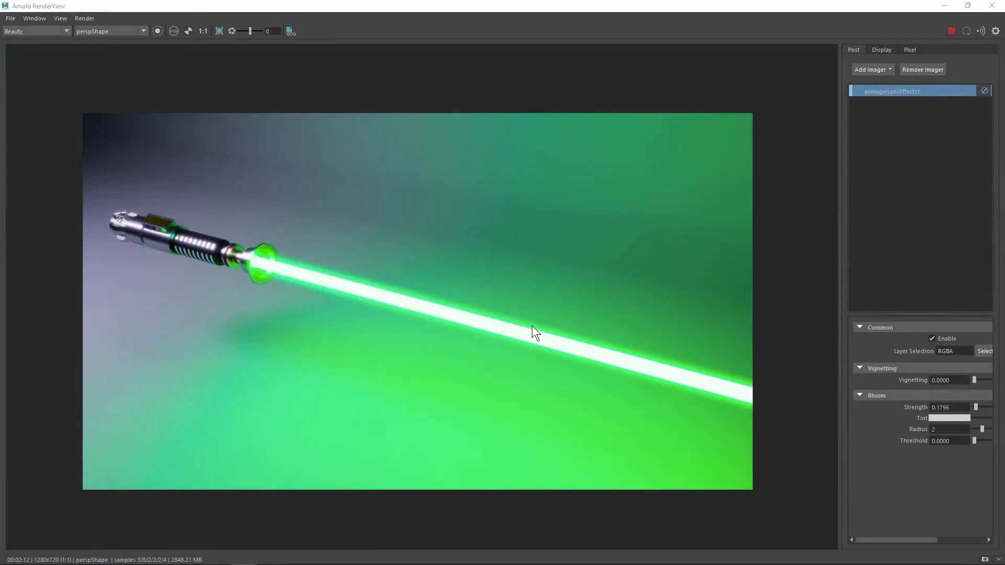
{"action": "mouse_move", "coordinate": [943, 191]}
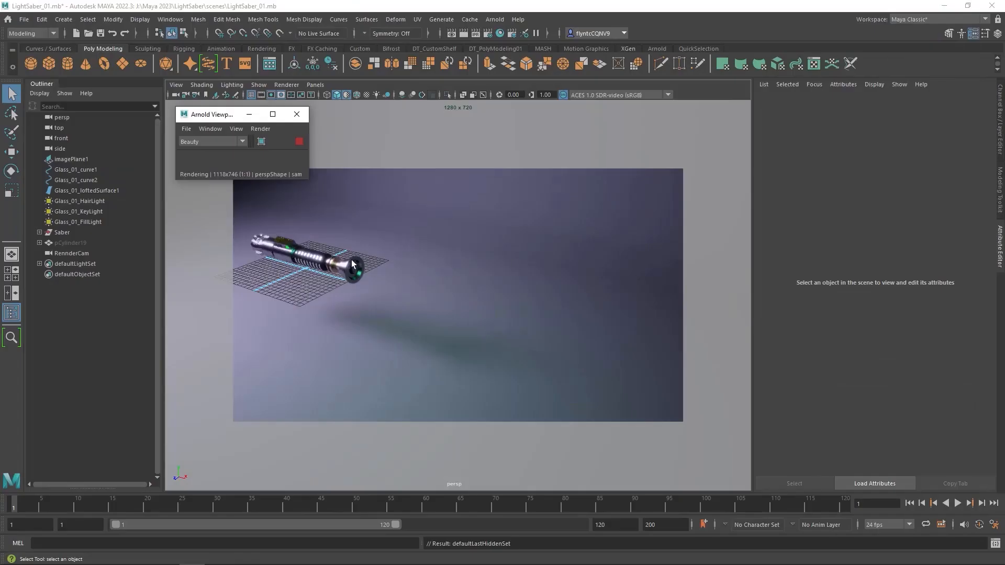
{"action": "mouse_move", "coordinate": [389, 279]}
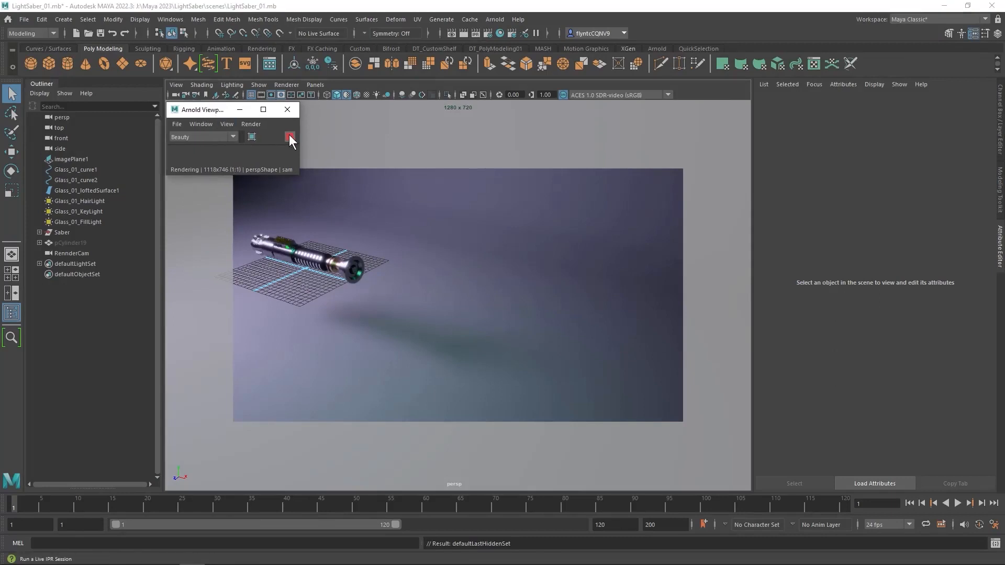
Stop the IPR, close the Arnold viewport, then rotate and move the cylinder into the hilt's emitter ring.
{"action": "left_click", "coordinate": [289, 136]}
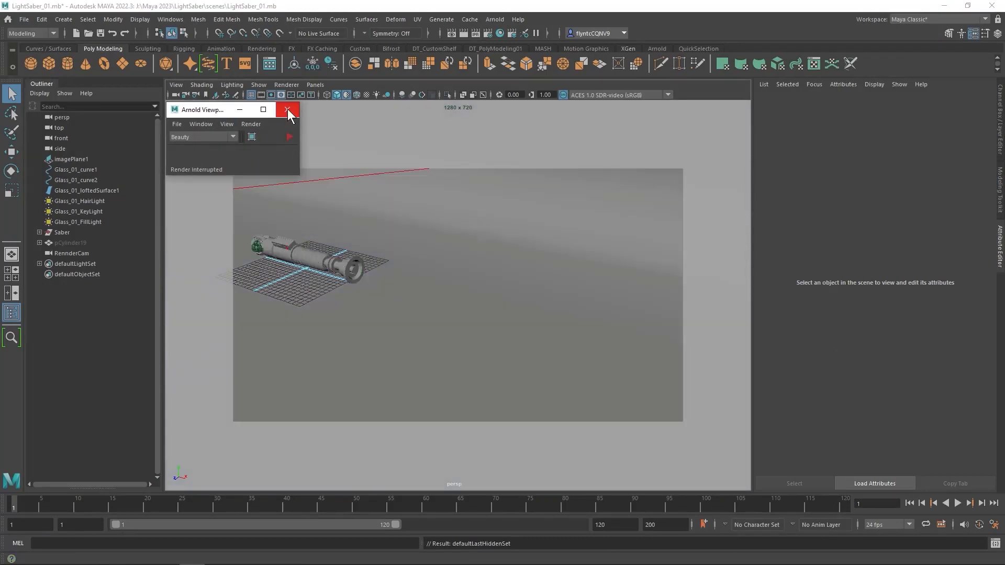
{"action": "left_click", "coordinate": [286, 109]}
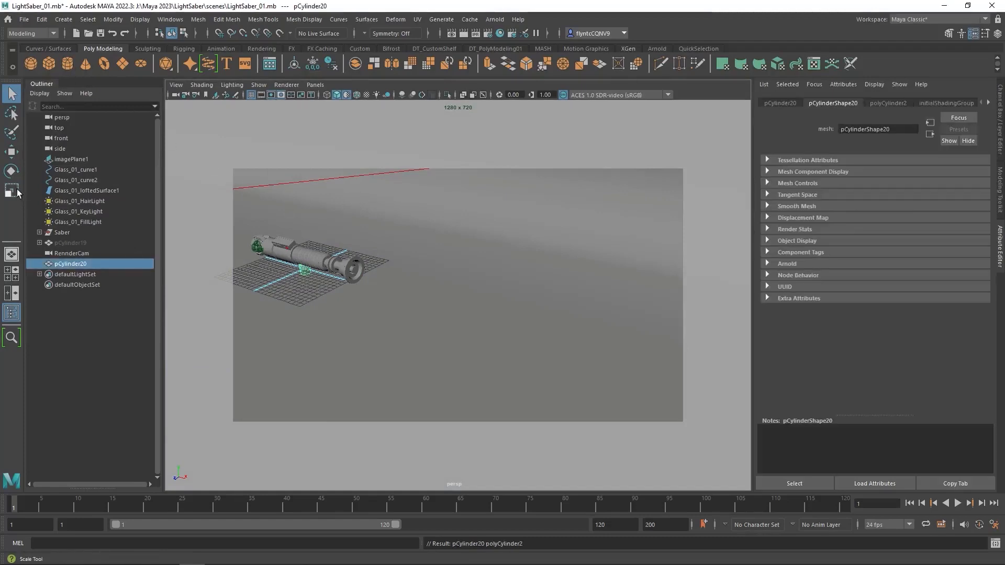
{"action": "left_click", "coordinate": [11, 152]}
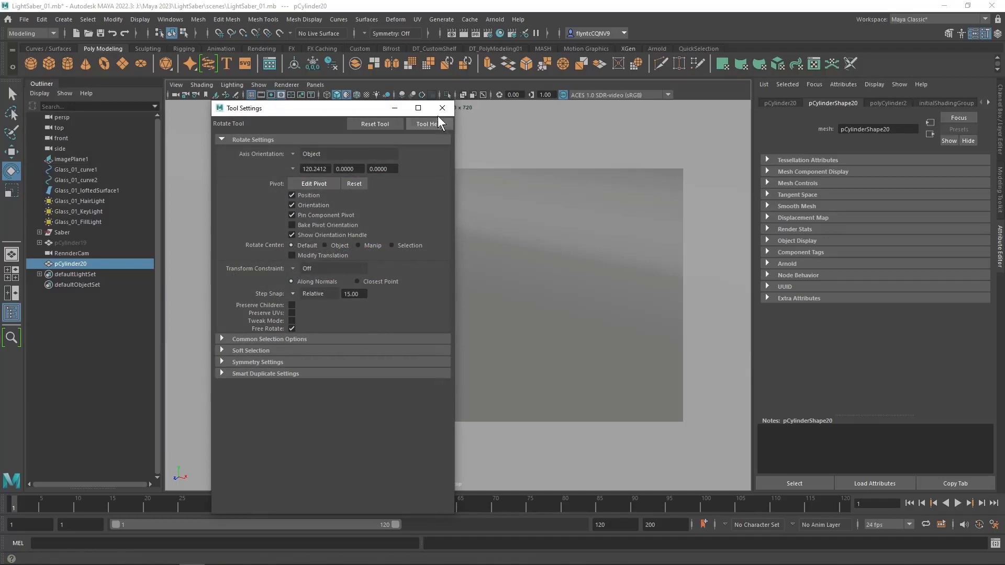
{"action": "left_click", "coordinate": [442, 108]}
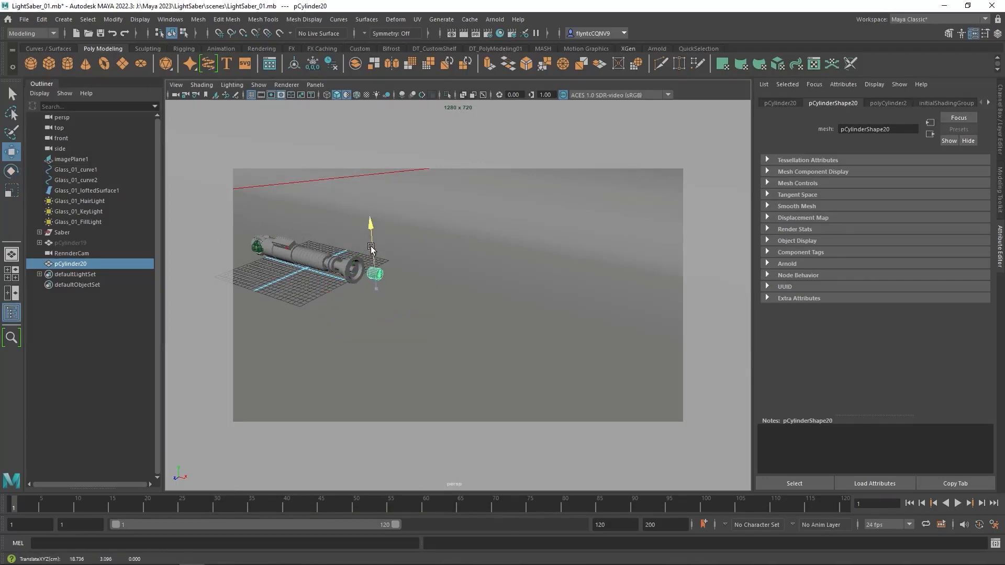
{"action": "left_click_drag", "start_coordinate": [371, 249], "coordinate": [333, 263]}
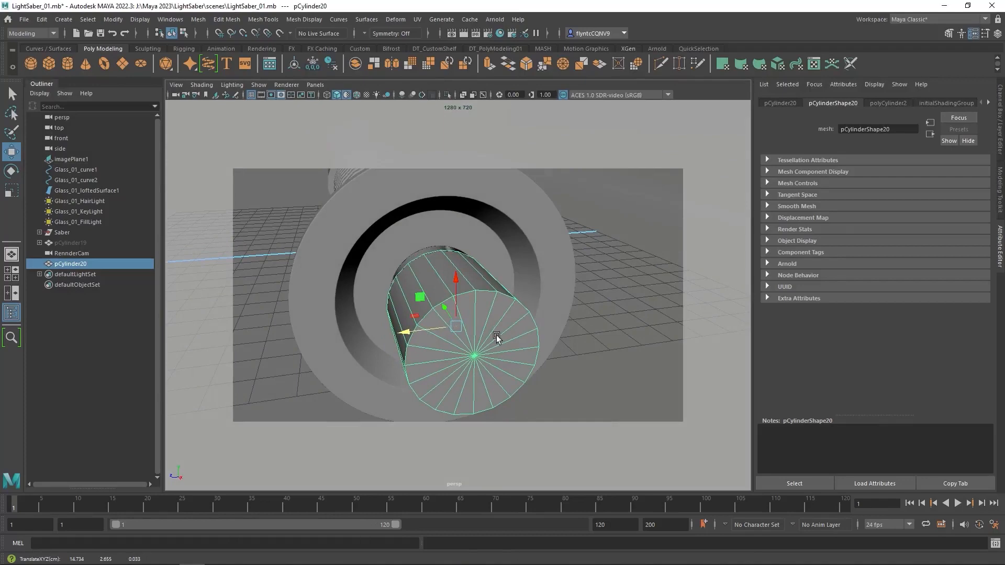
{"action": "left_click_drag", "start_coordinate": [497, 337], "coordinate": [508, 320]}
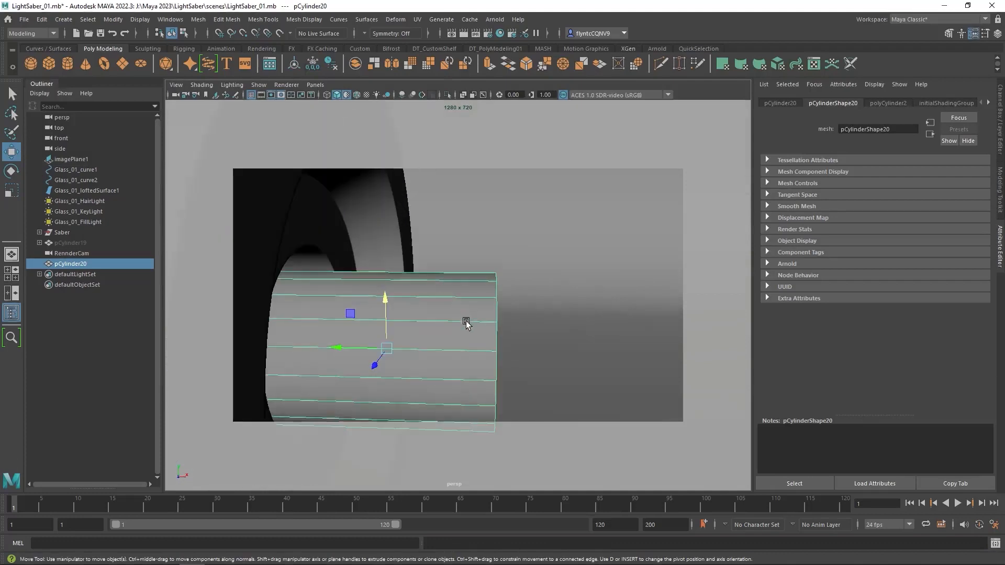
Drag the cylinder's end vertices out into a long blade and bevel it with 6 segments.
{"action": "right_click", "coordinate": [467, 324]}
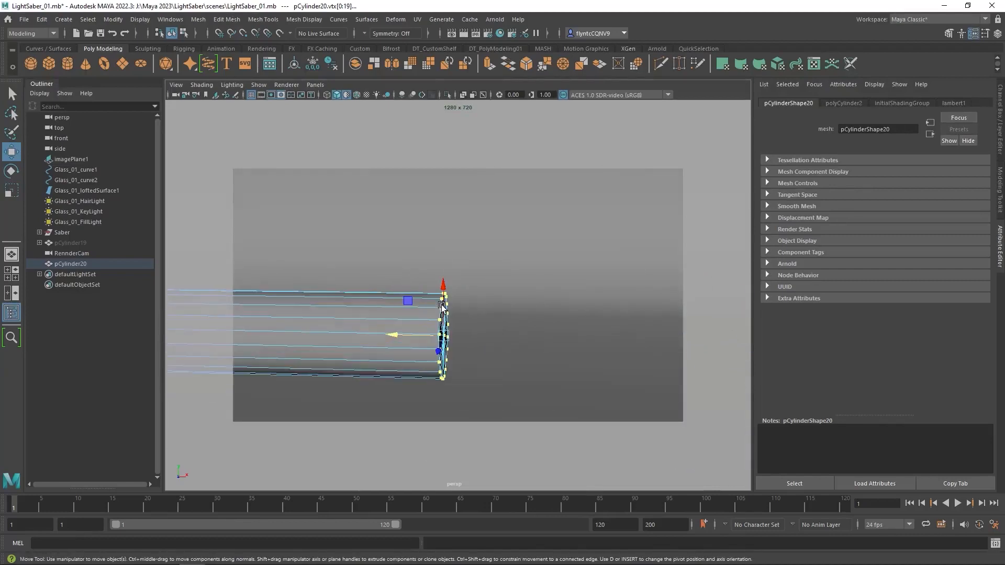
{"action": "right_click", "coordinate": [442, 307]}
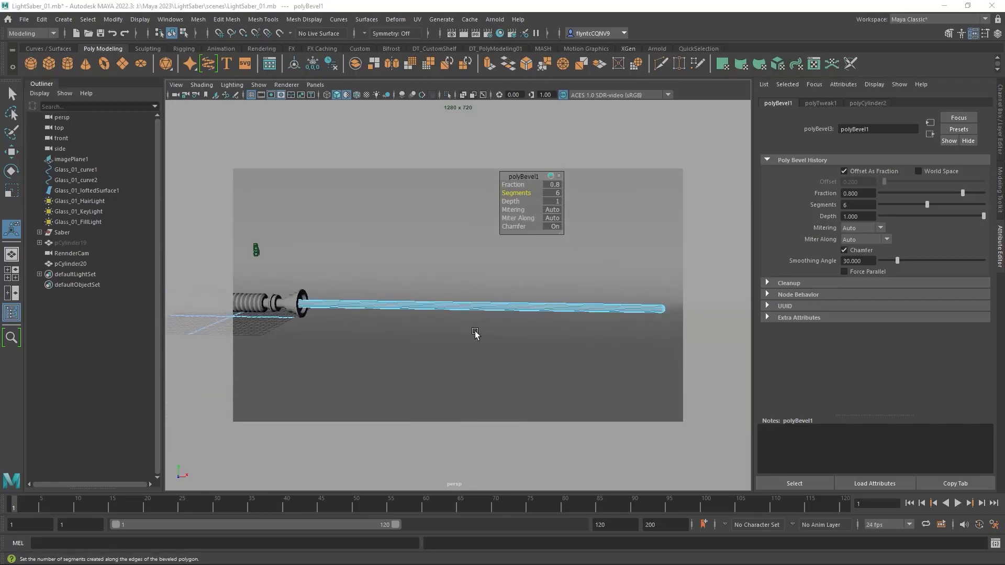
{"action": "left_click_drag", "start_coordinate": [474, 334], "coordinate": [486, 332]}
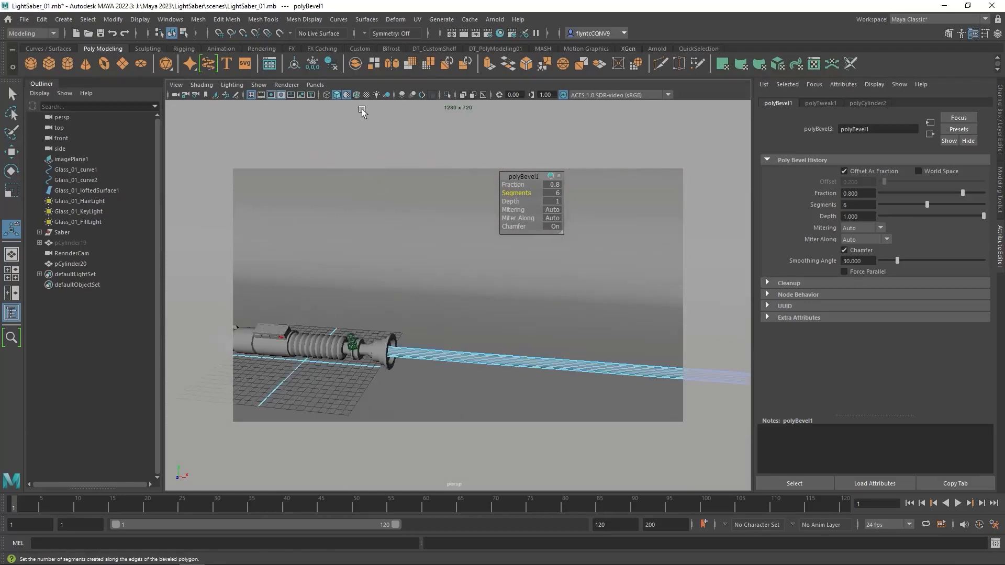
{"action": "mouse_move", "coordinate": [346, 95]}
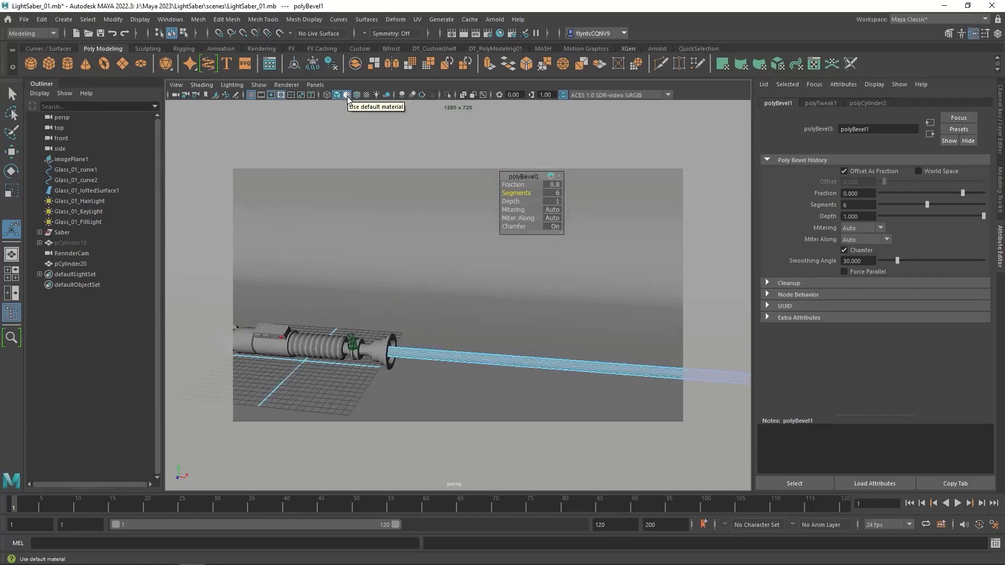
{"action": "left_click", "coordinate": [346, 94]}
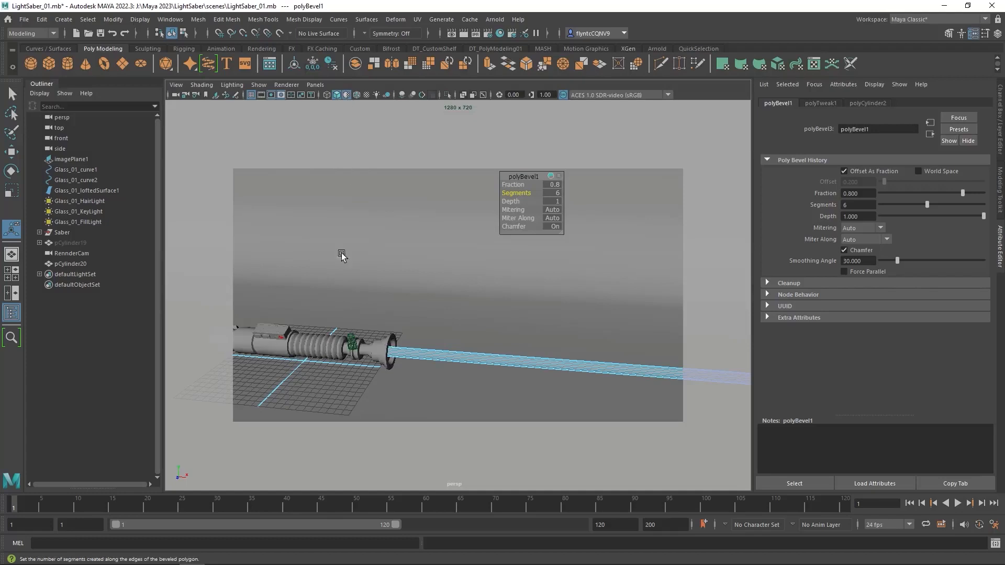
{"action": "mouse_move", "coordinate": [335, 117]}
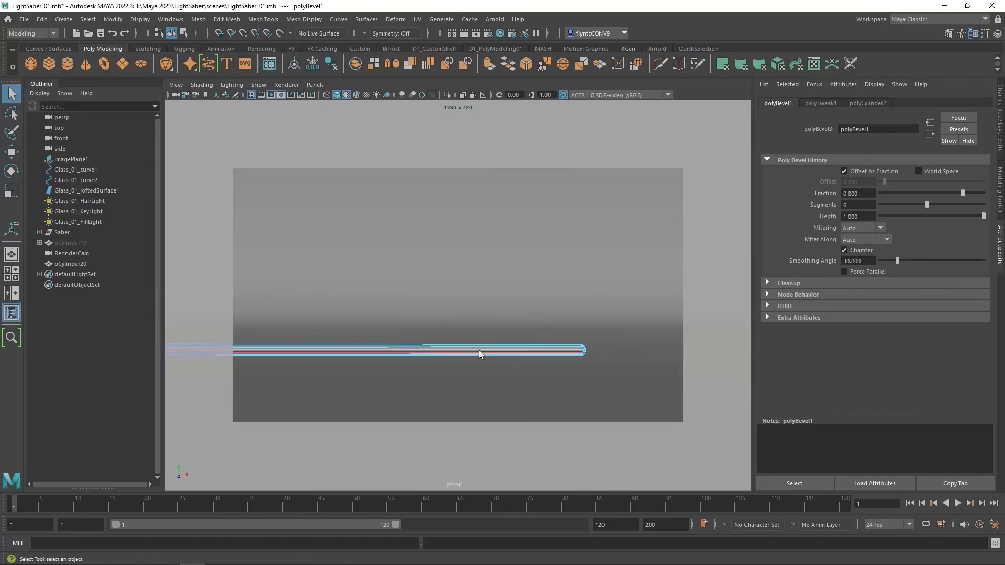
{"action": "left_click", "coordinate": [70, 263]}
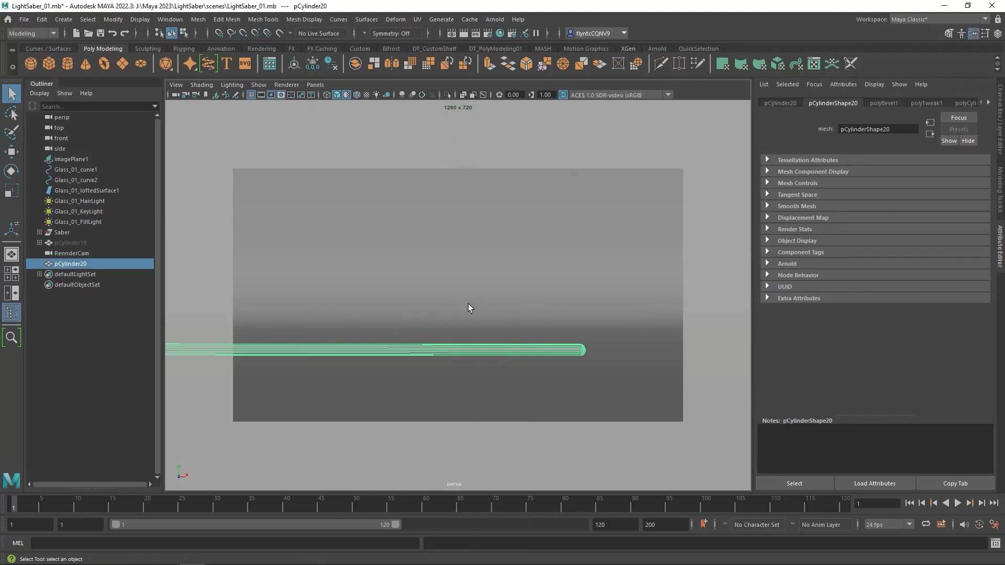
Assign a new aiStandardSurface to the blade: specular weight 0, roughness 1, emission weight 1, emission colour.
{"action": "right_click", "coordinate": [452, 308]}
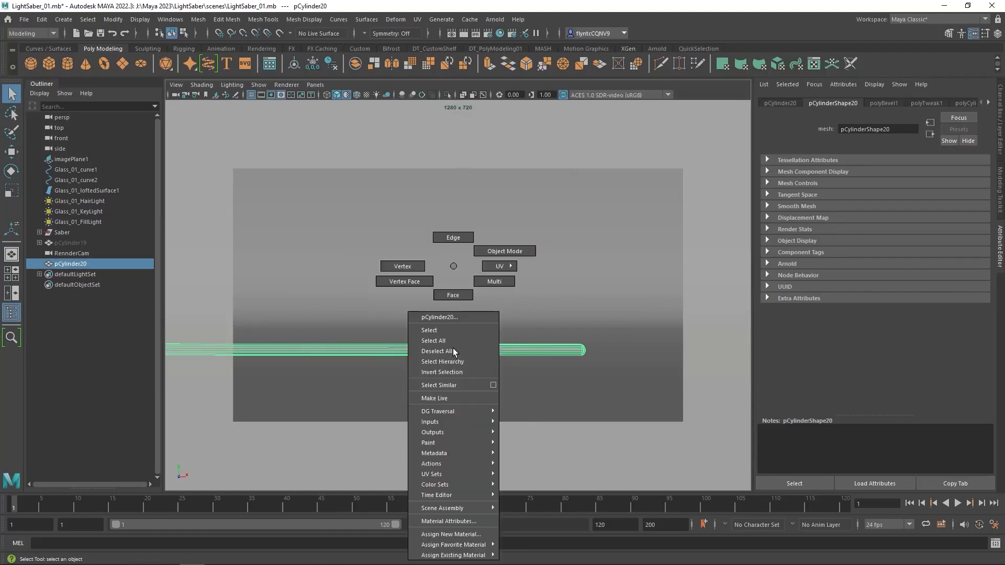
{"action": "mouse_move", "coordinate": [452, 533]}
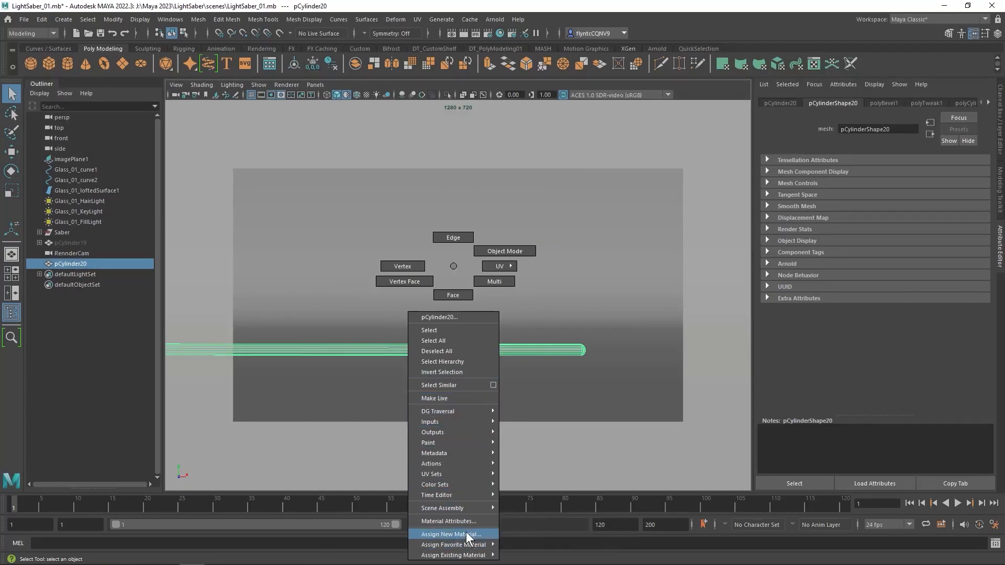
{"action": "left_click", "coordinate": [450, 534]}
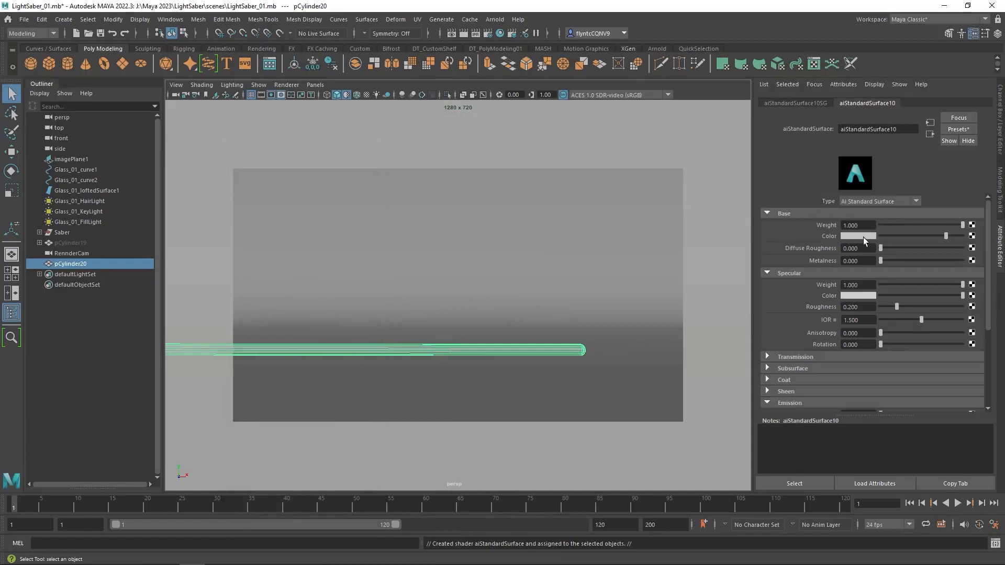
{"action": "left_click", "coordinate": [857, 236]}
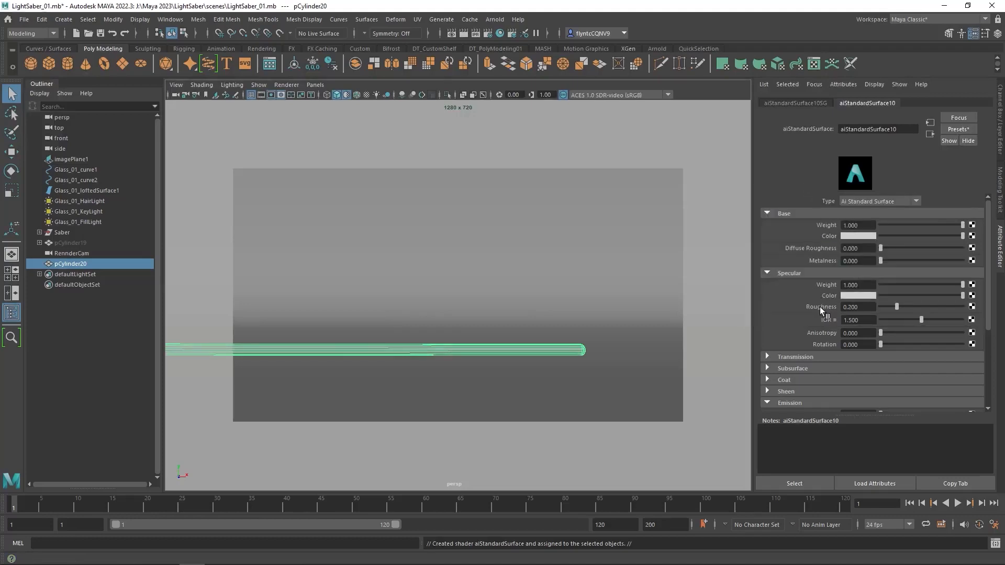
{"action": "scroll", "scroll_direction": "down", "scroll_amount": 3}
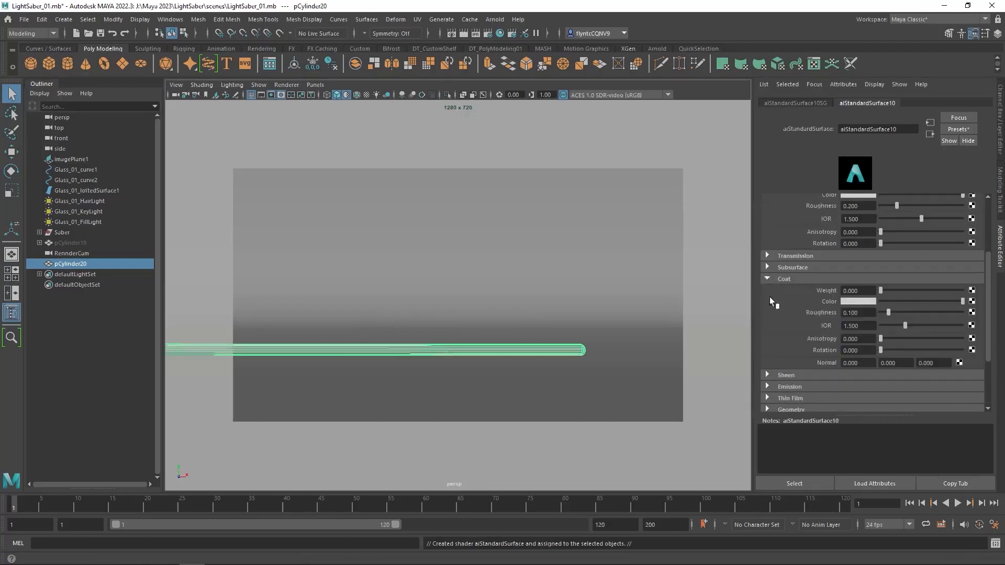
{"action": "left_click", "coordinate": [784, 278]}
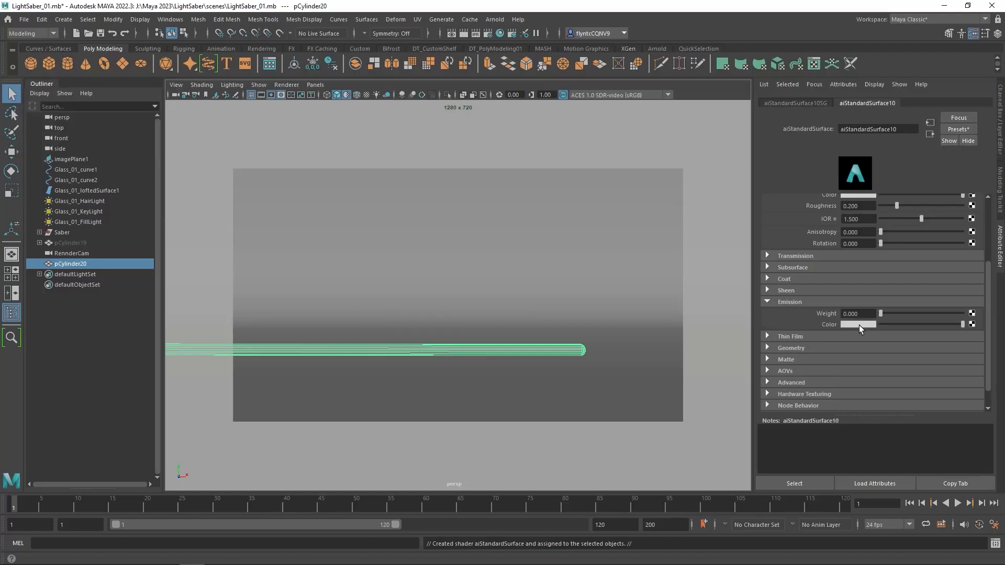
{"action": "left_click", "coordinate": [868, 325]}
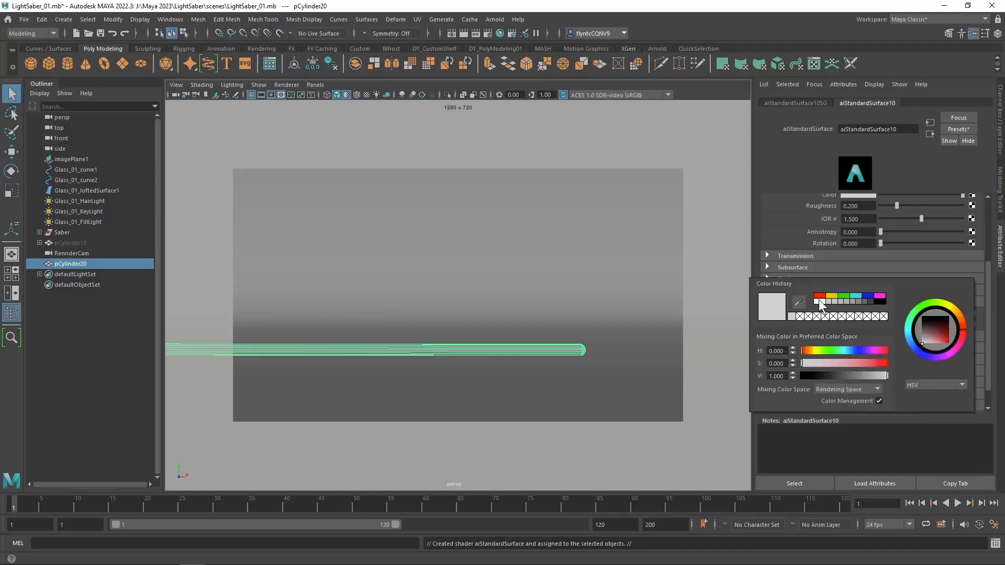
{"action": "mouse_move", "coordinate": [797, 227]}
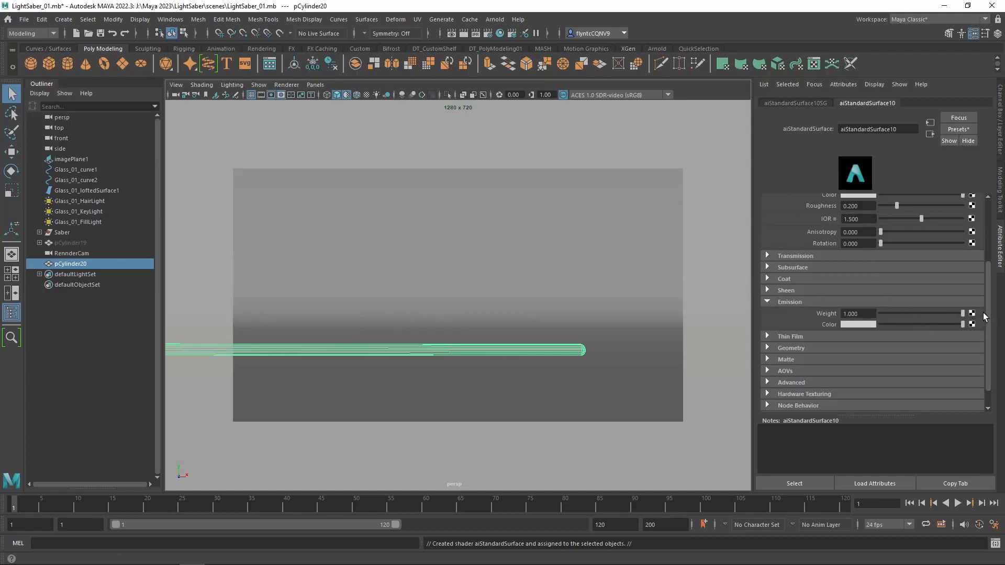
{"action": "mouse_move", "coordinate": [989, 272]}
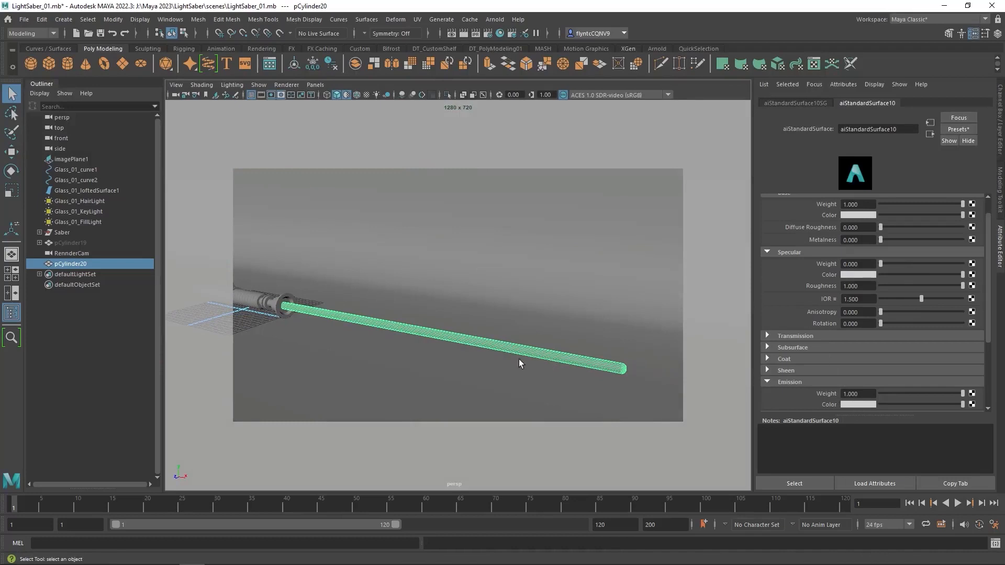
{"action": "mouse_move", "coordinate": [494, 356]}
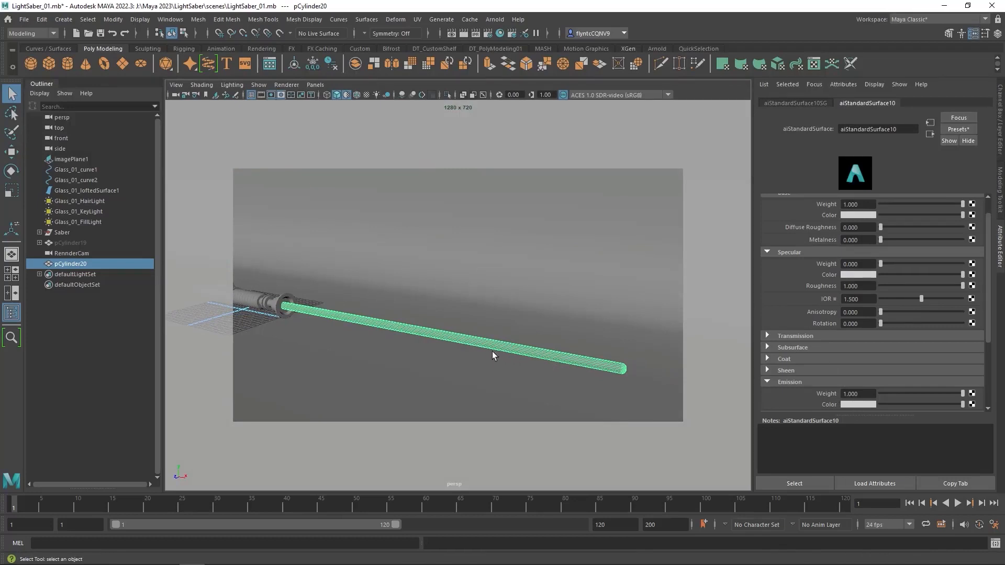
{"action": "mouse_move", "coordinate": [477, 345]}
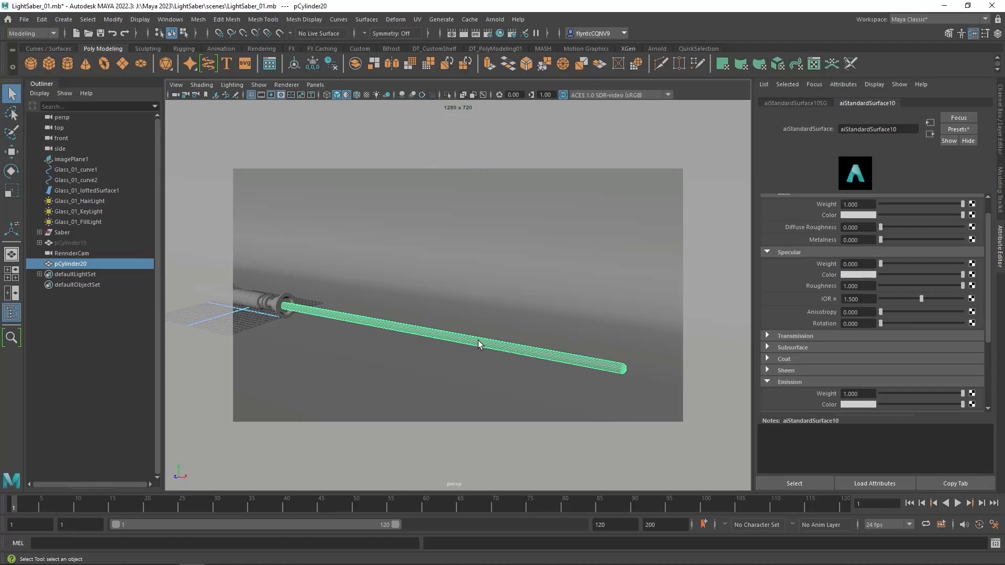
{"action": "mouse_move", "coordinate": [457, 342]}
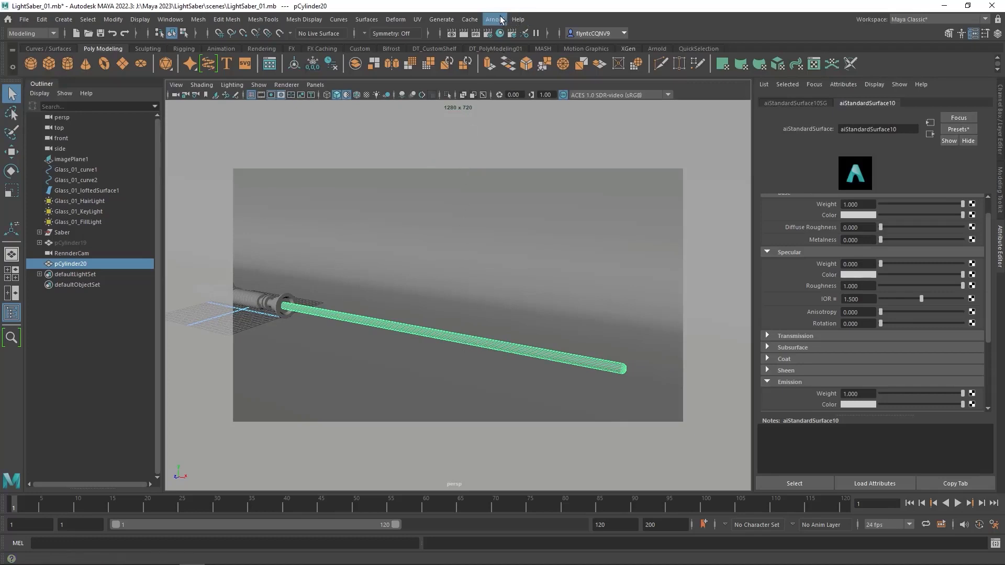
Convert the blade to an Arnold mesh light, render the viewport with Arnold, and set values to 10.
{"action": "left_click", "coordinate": [494, 19]}
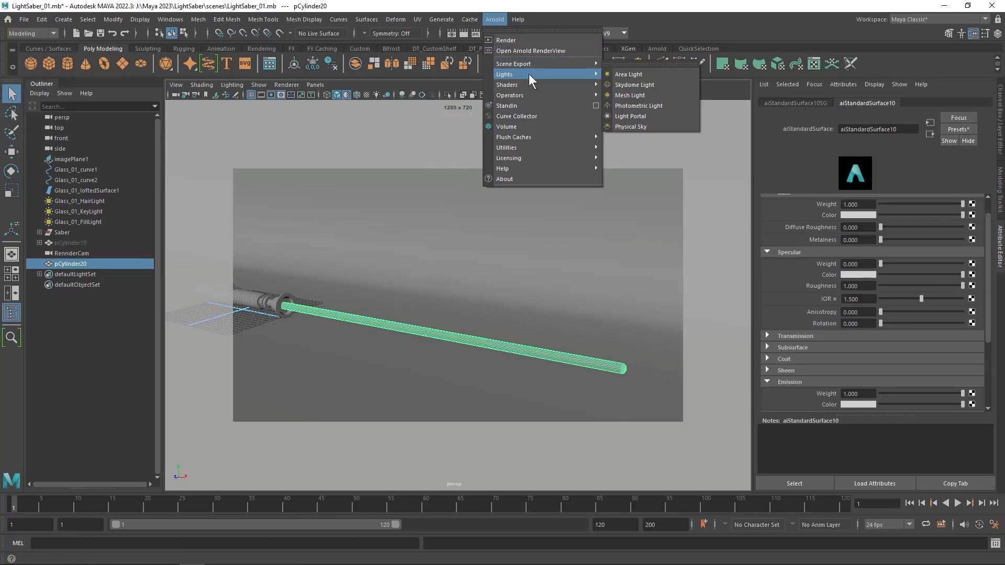
{"action": "left_click", "coordinate": [629, 95]}
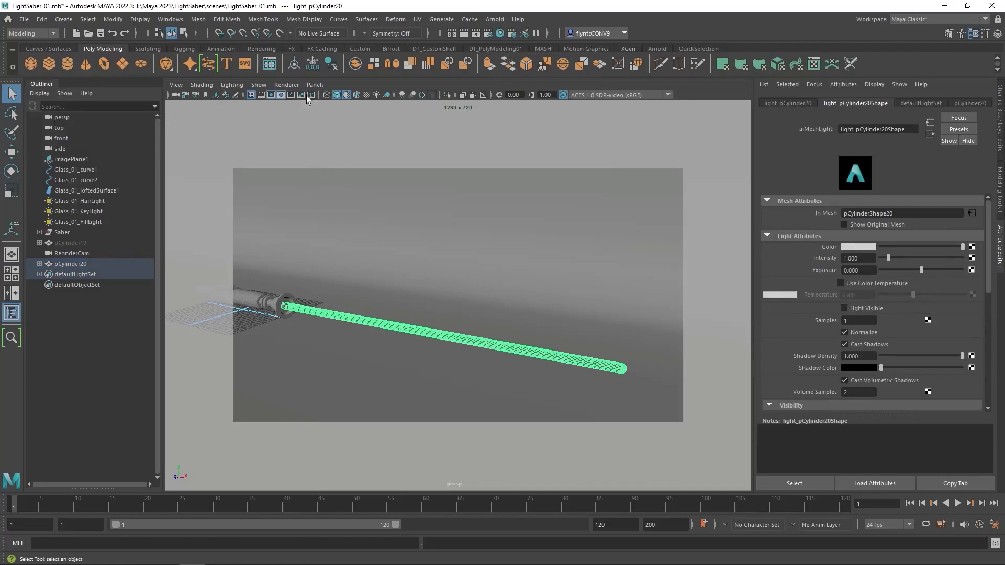
{"action": "left_click", "coordinate": [285, 84]}
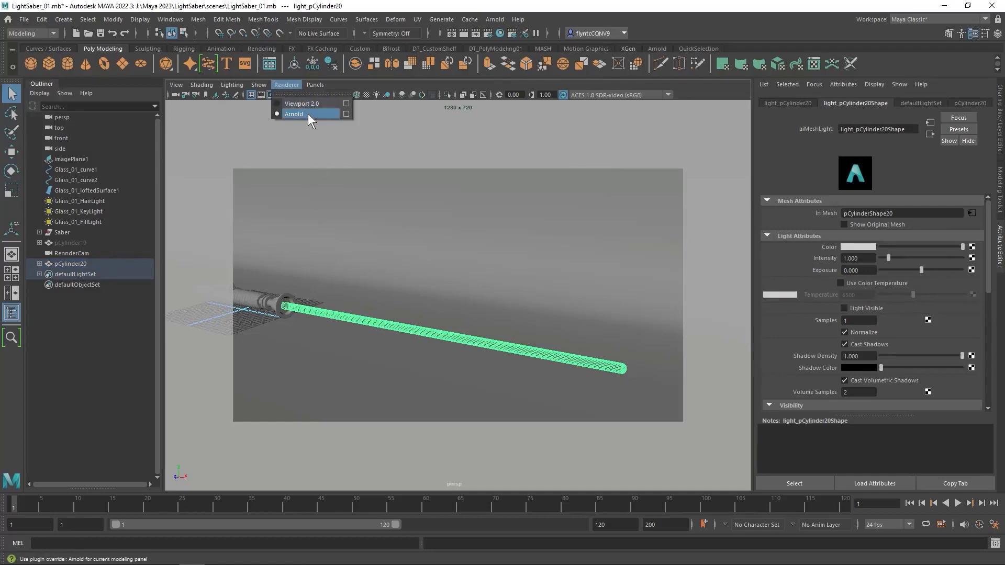
{"action": "left_click", "coordinate": [294, 114]}
{"action": "type", "text": "5.000"}
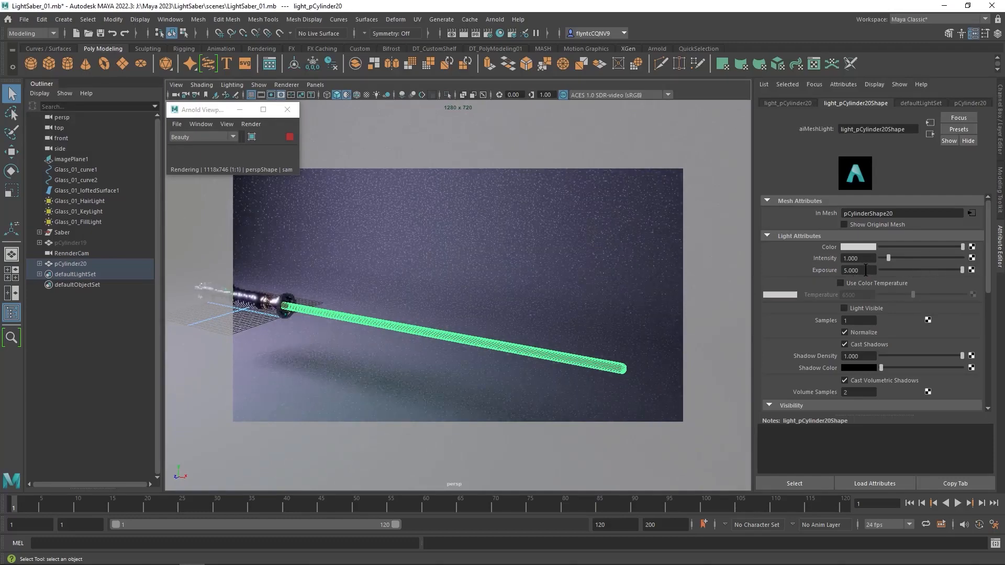
{"action": "type", "text": "10.000"}
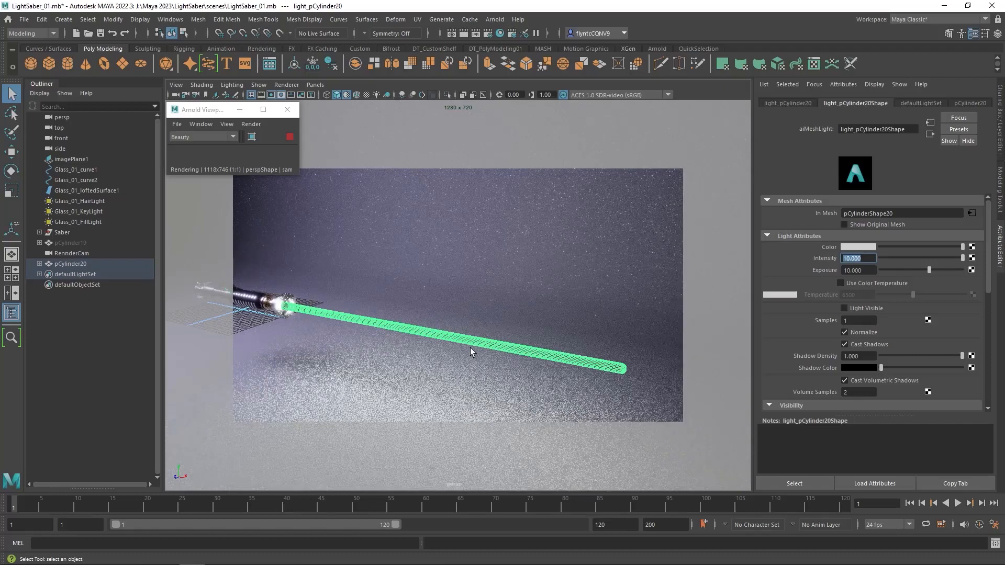
{"action": "mouse_move", "coordinate": [357, 333]}
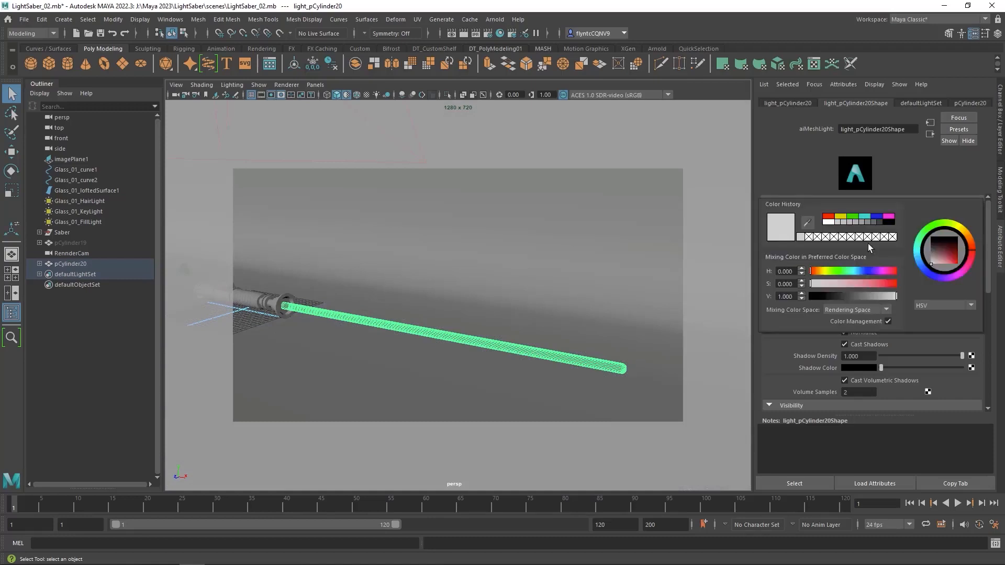
Set the mesh light's Light Attributes colour to cyan.
{"action": "left_click", "coordinate": [866, 218]}
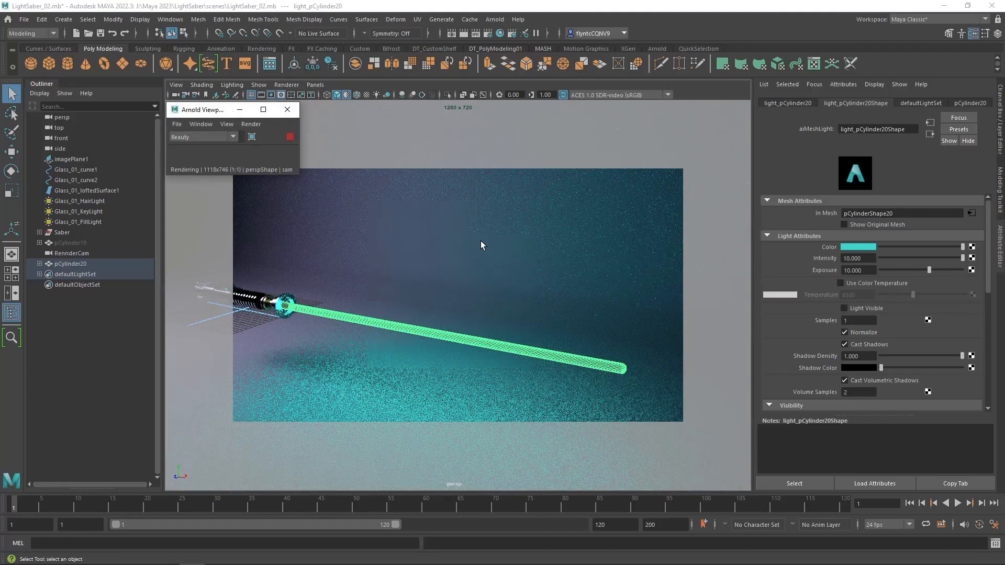
{"action": "mouse_move", "coordinate": [362, 354]}
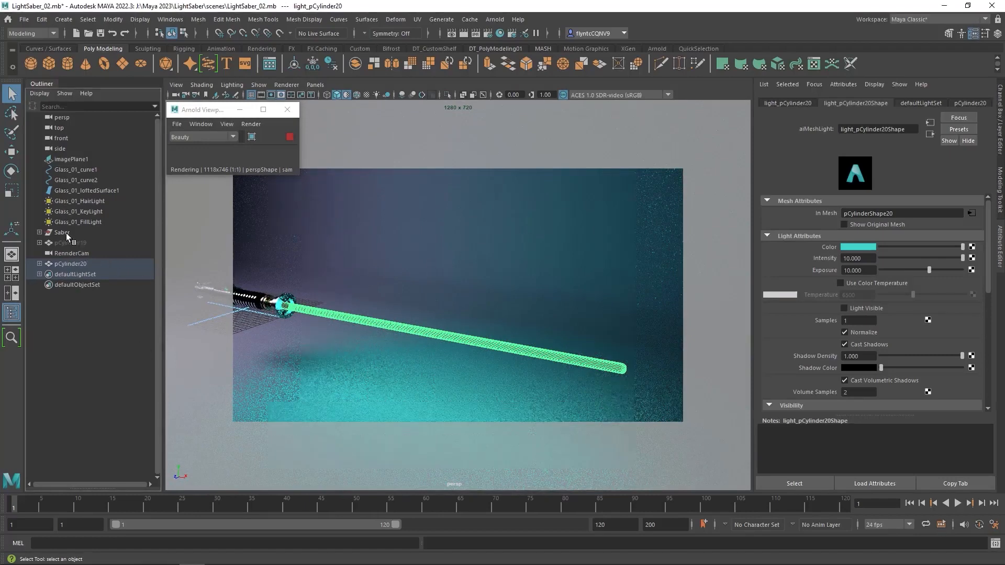
Select light_pCylinder20 under pCylinder20 in the Outliner, enable Show Original Mesh, then deselect.
{"action": "left_click", "coordinate": [62, 232]}
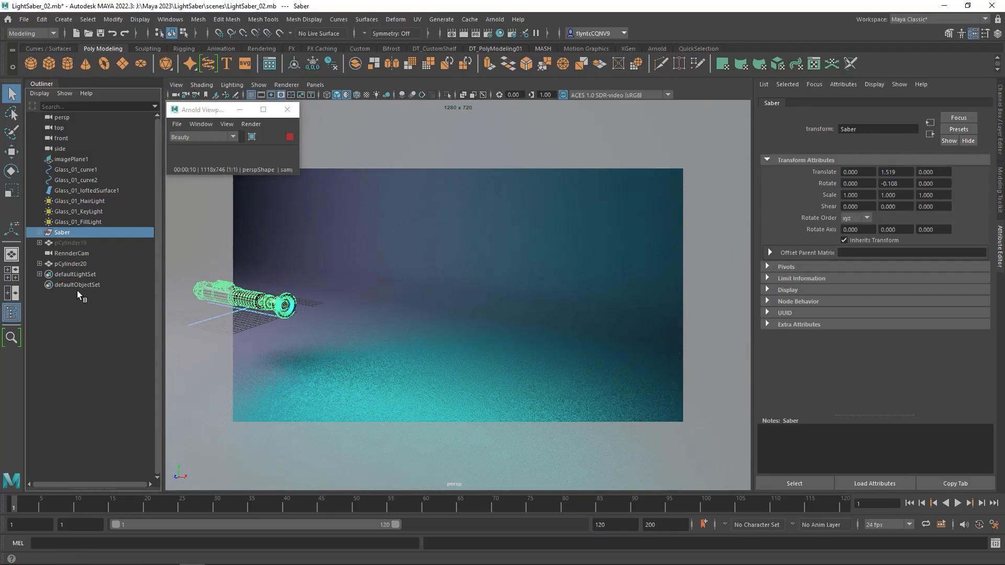
{"action": "left_click", "coordinate": [72, 263]}
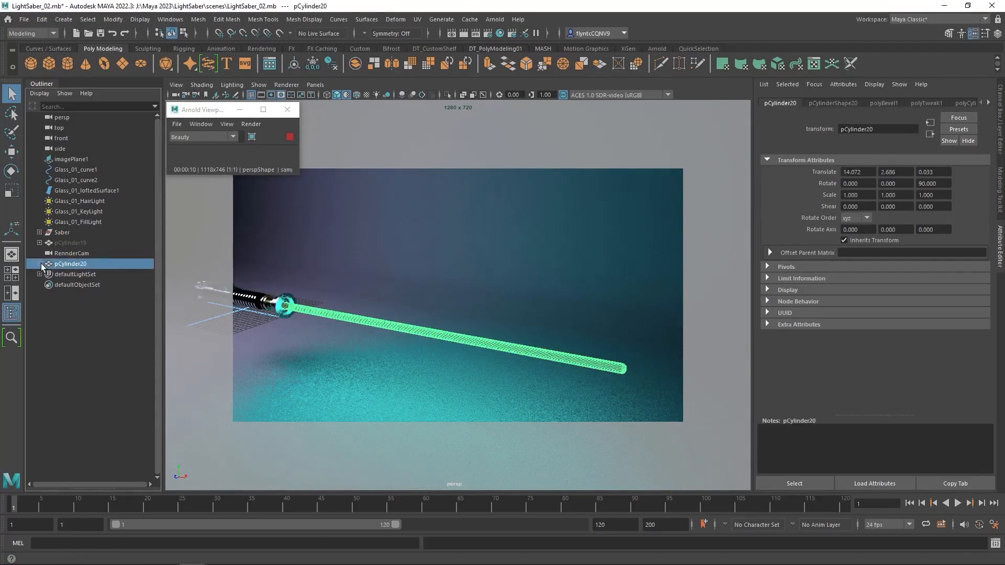
{"action": "left_click", "coordinate": [39, 263]}
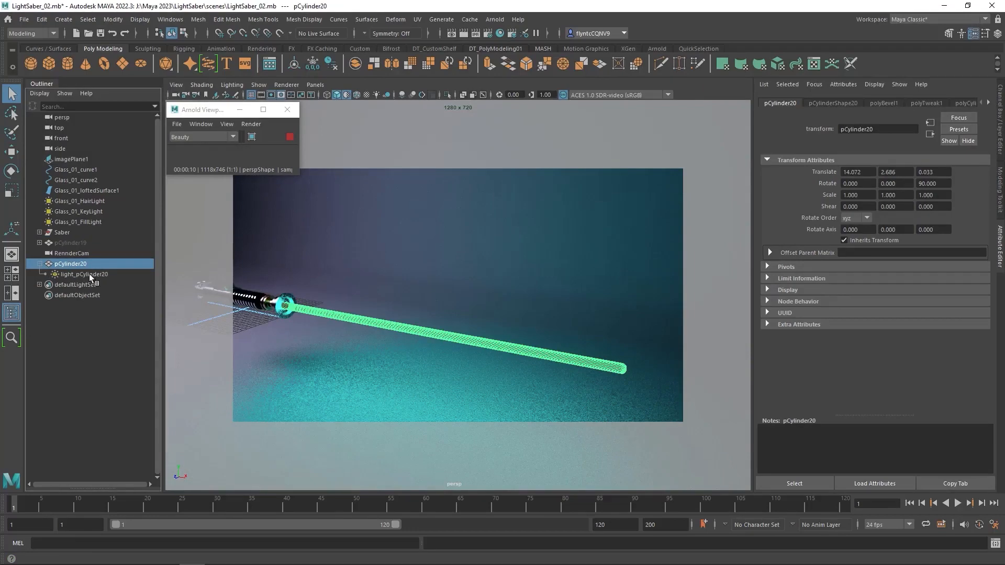
{"action": "mouse_move", "coordinate": [83, 274]}
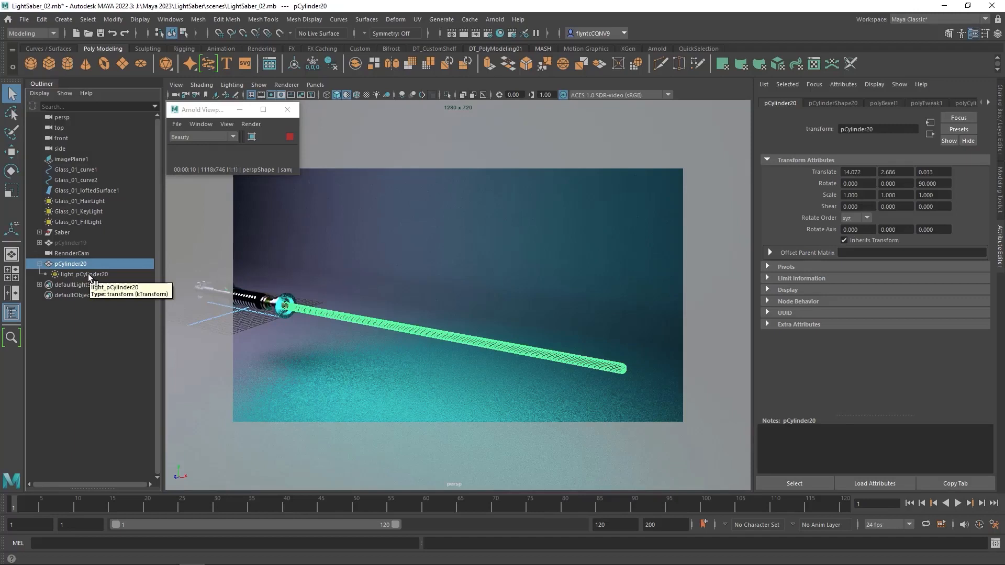
{"action": "left_click", "coordinate": [83, 273]}
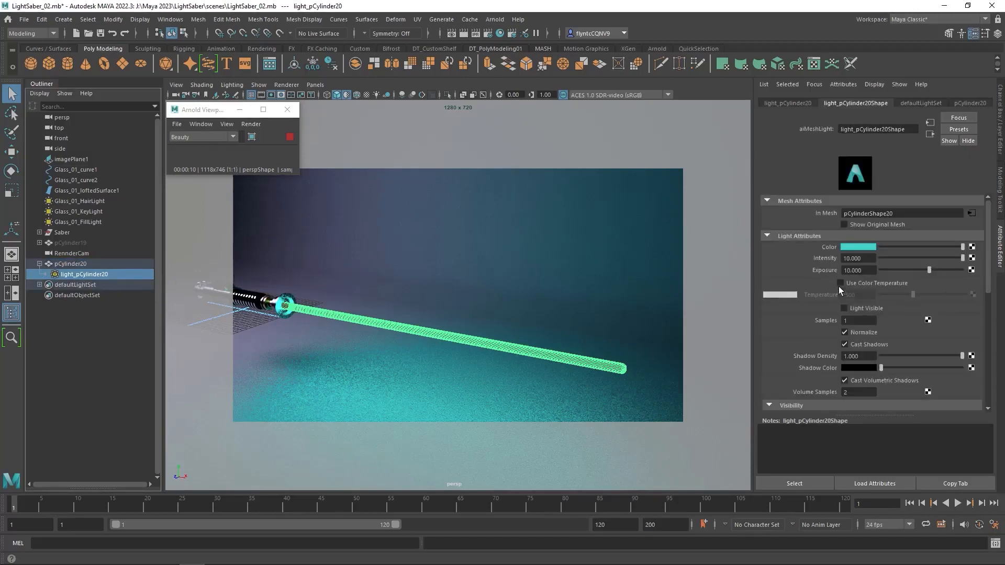
{"action": "mouse_move", "coordinate": [663, 340]}
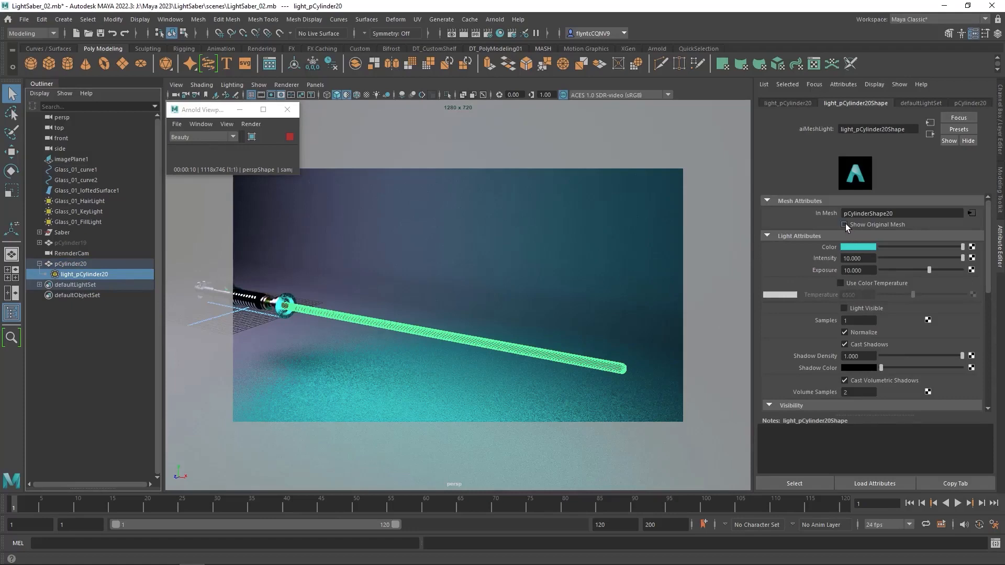
{"action": "left_click", "coordinate": [845, 225]}
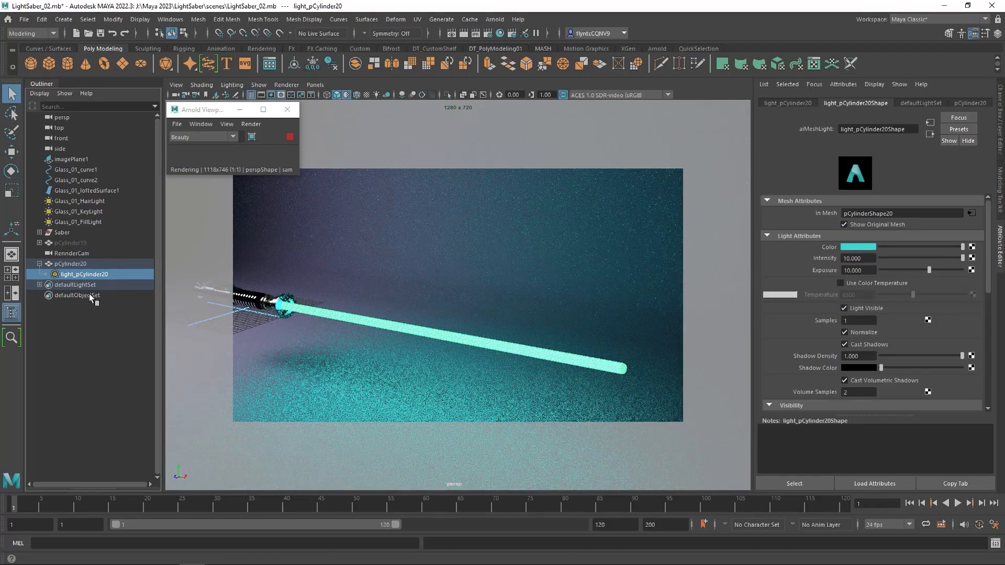
{"action": "left_click", "coordinate": [111, 365]}
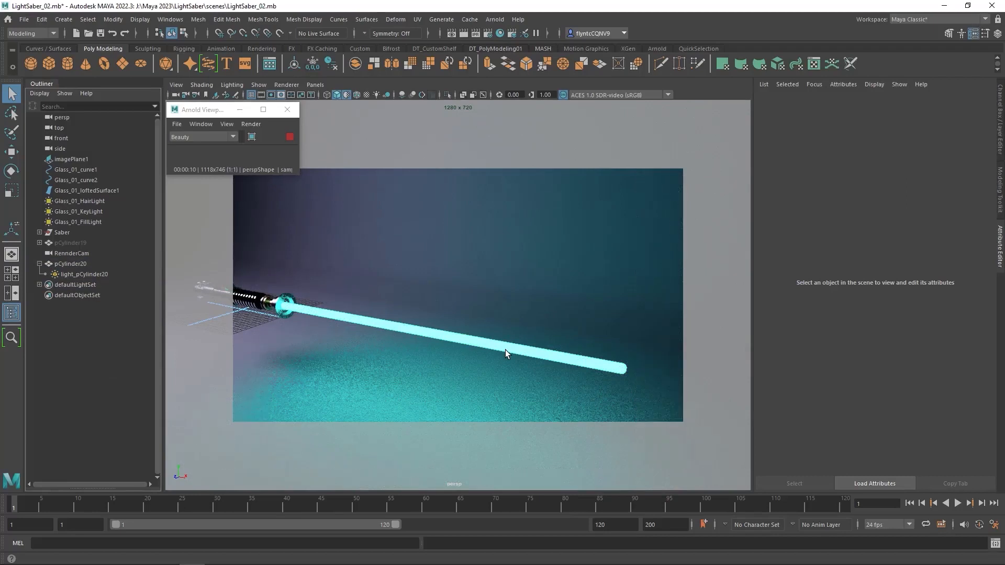
{"action": "mouse_move", "coordinate": [356, 318]}
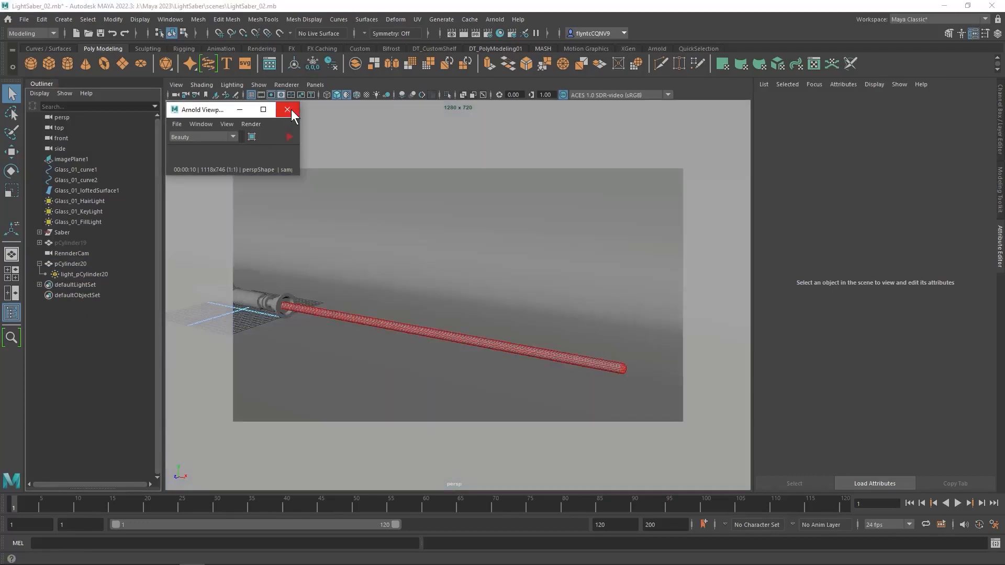
Open the Arnold RenderView from the Arnold menu.
{"action": "left_click", "coordinate": [494, 18]}
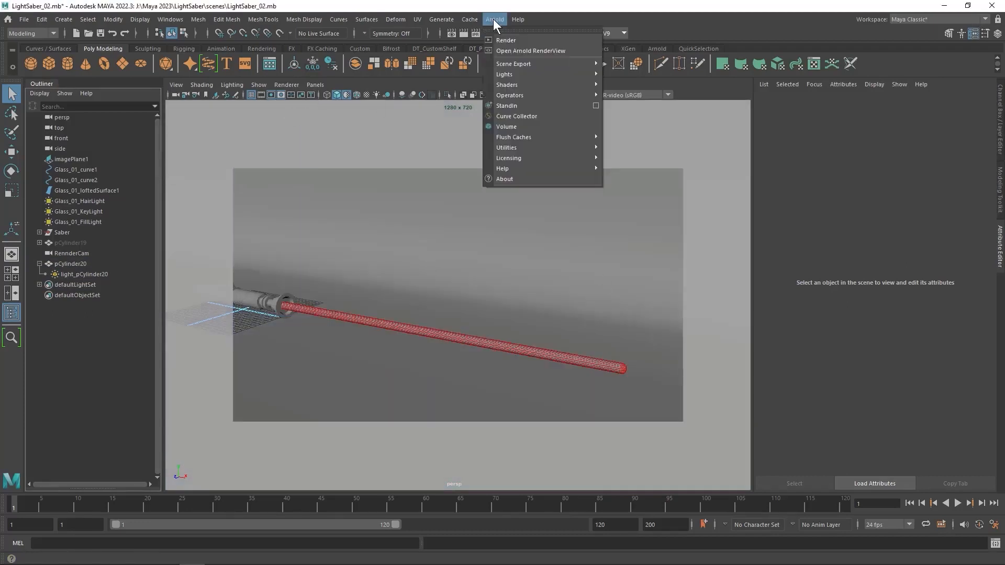
{"action": "left_click", "coordinate": [530, 51]}
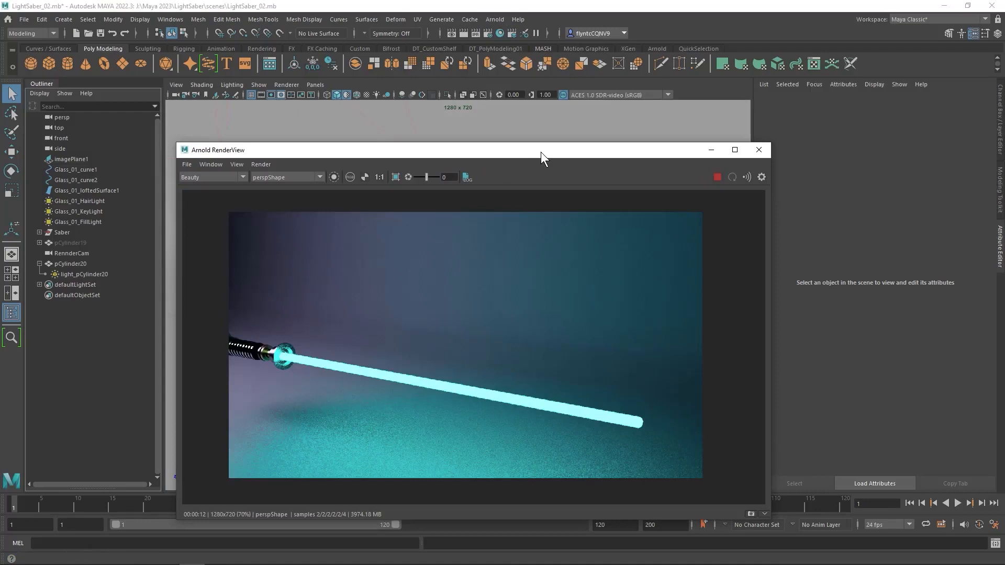
{"action": "mouse_move", "coordinate": [365, 370]}
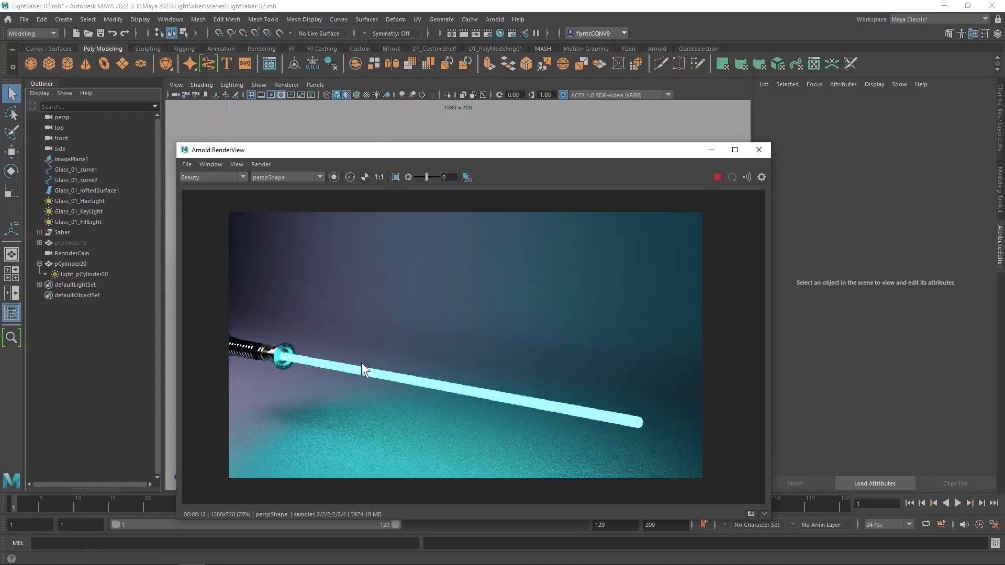
{"action": "mouse_move", "coordinate": [497, 423]}
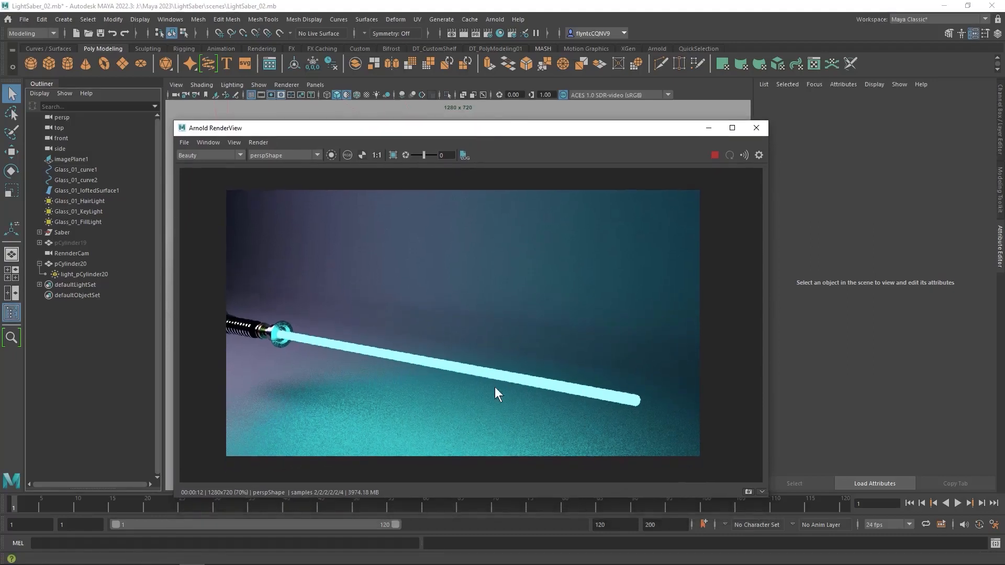
{"action": "mouse_move", "coordinate": [511, 179]}
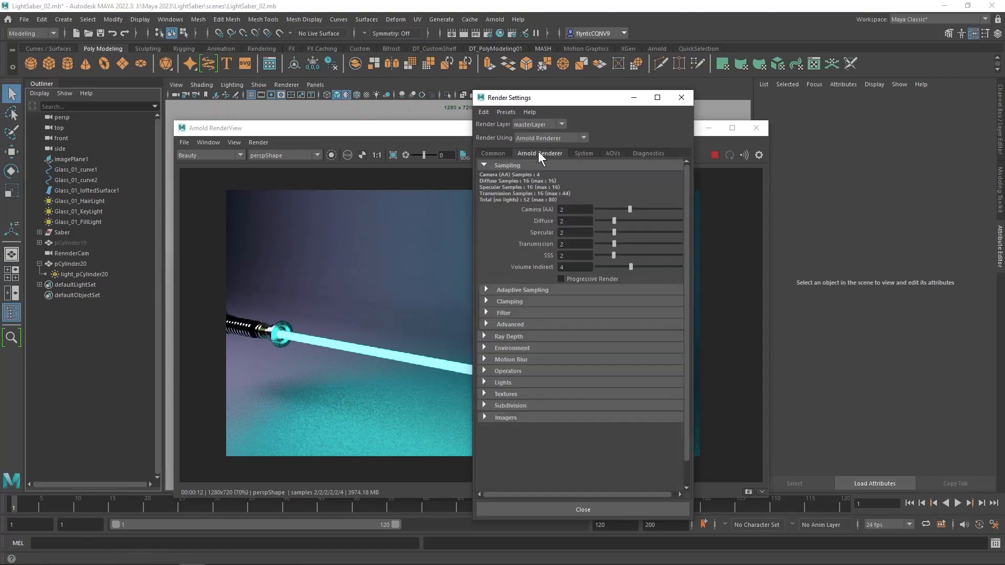
{"action": "mouse_move", "coordinate": [488, 423]}
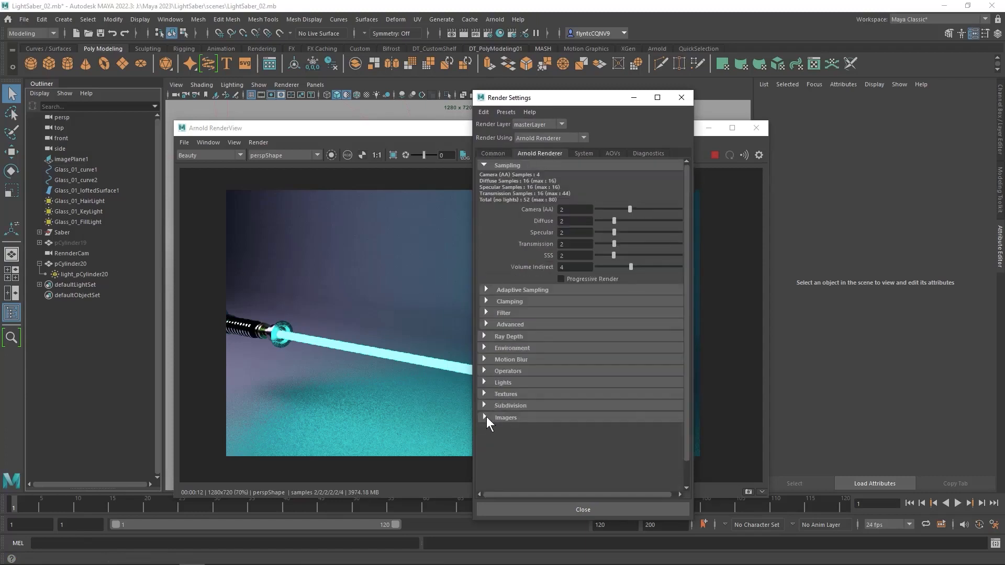
{"action": "left_click", "coordinate": [485, 417]}
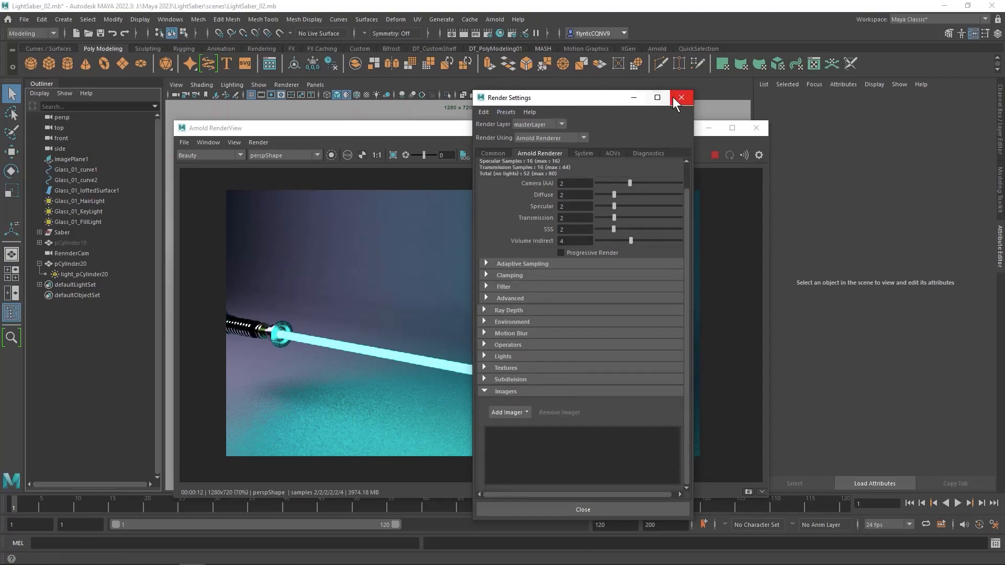
{"action": "left_click", "coordinate": [681, 97]}
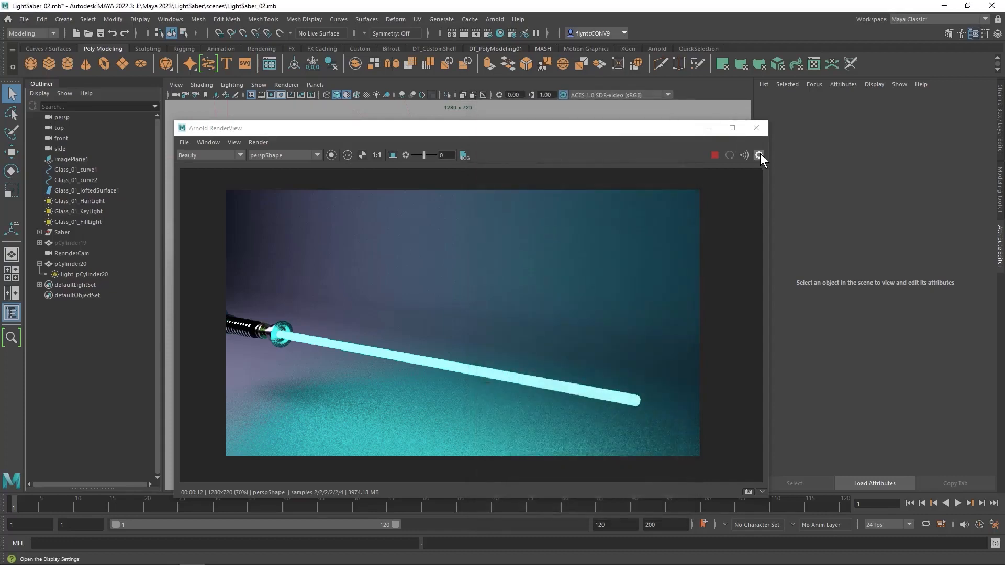
Add a Lens Effects imager from the RenderView settings' Add Imager list.
{"action": "left_click", "coordinate": [758, 155]}
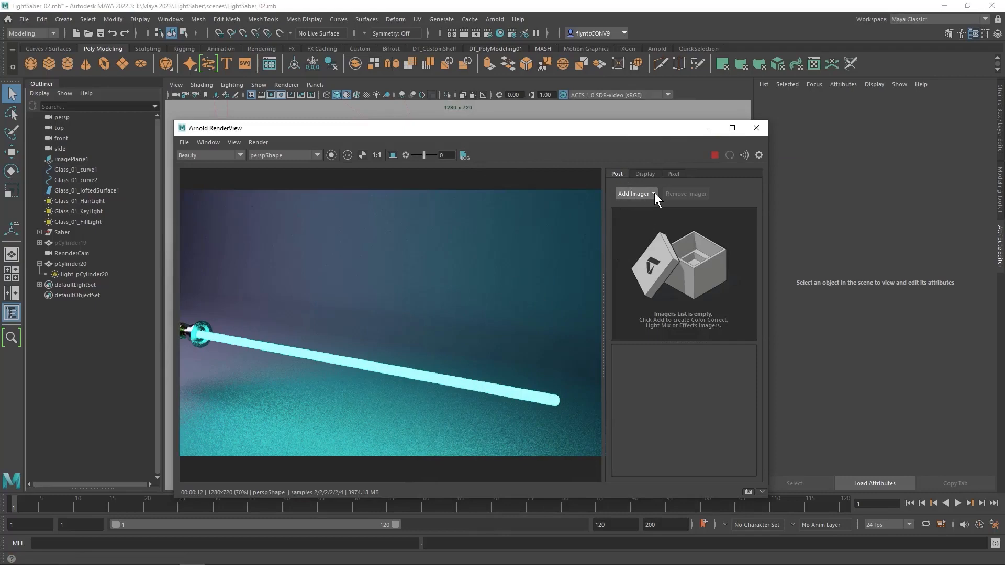
{"action": "left_click", "coordinate": [635, 193]}
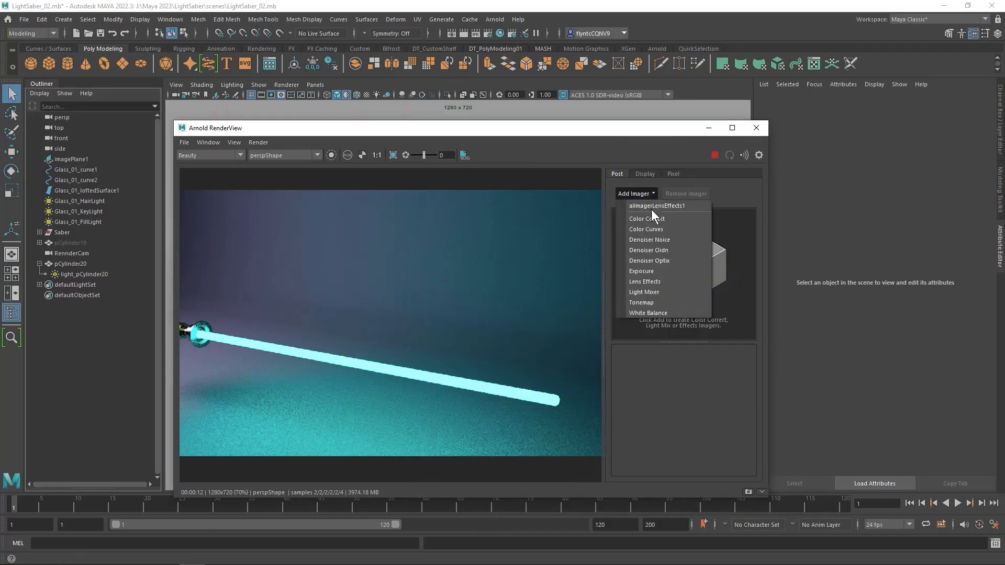
{"action": "mouse_move", "coordinate": [667, 281]}
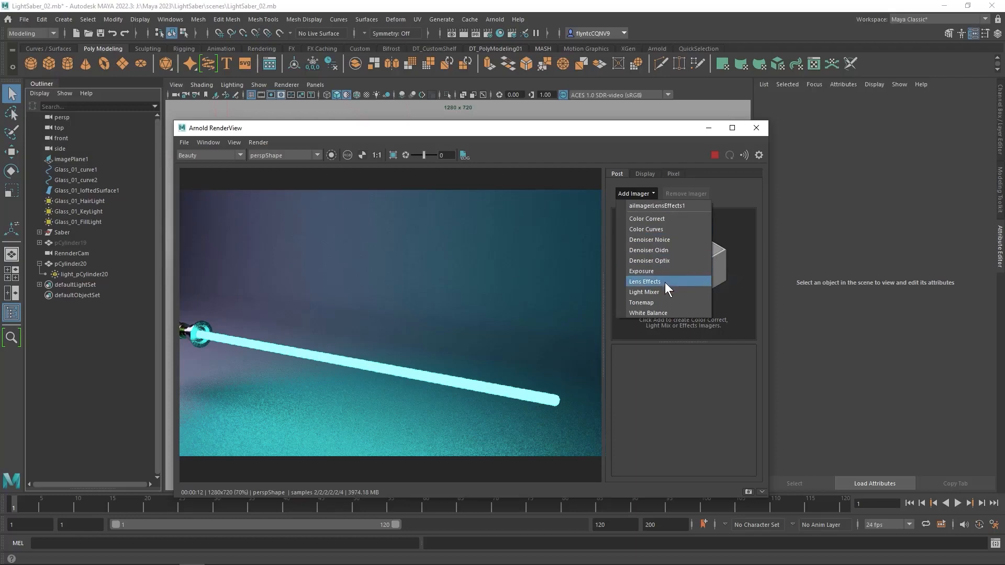
{"action": "left_click", "coordinate": [644, 281]}
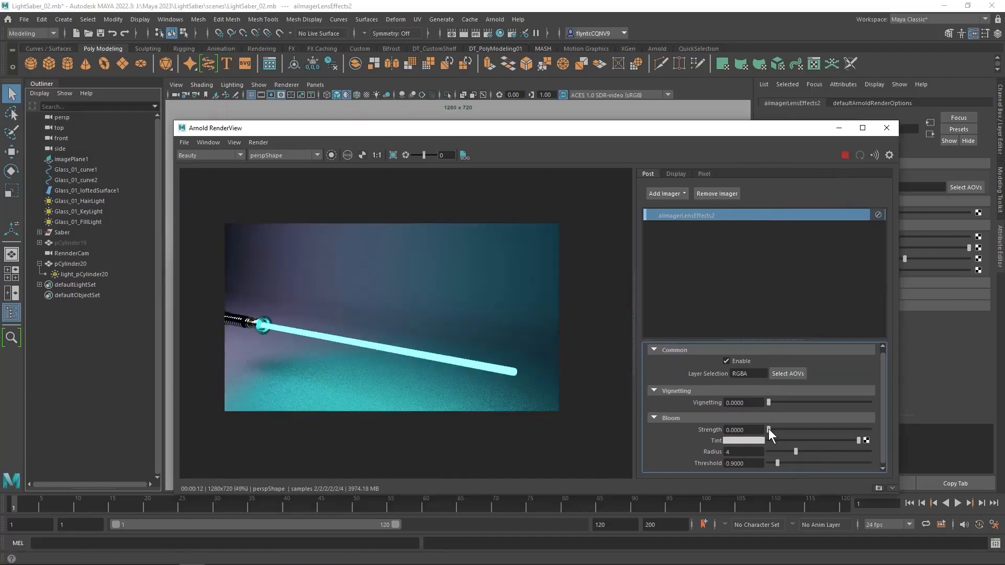
Try bloom strength values from 1.04 down to zero, settling at about 0.47.
{"action": "left_click_drag", "start_coordinate": [769, 431], "coordinate": [781, 430]}
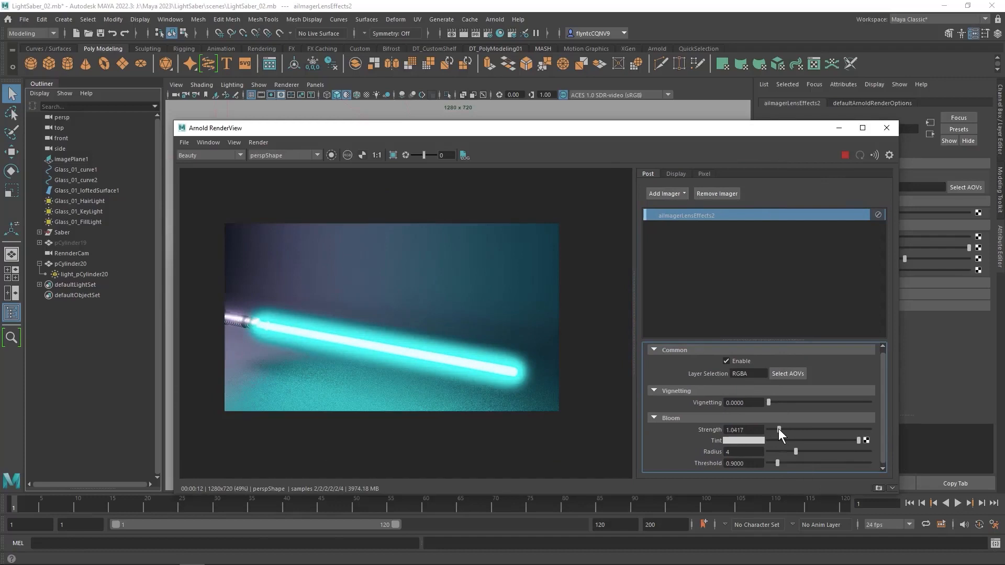
{"action": "left_click_drag", "start_coordinate": [781, 431], "coordinate": [771, 431]}
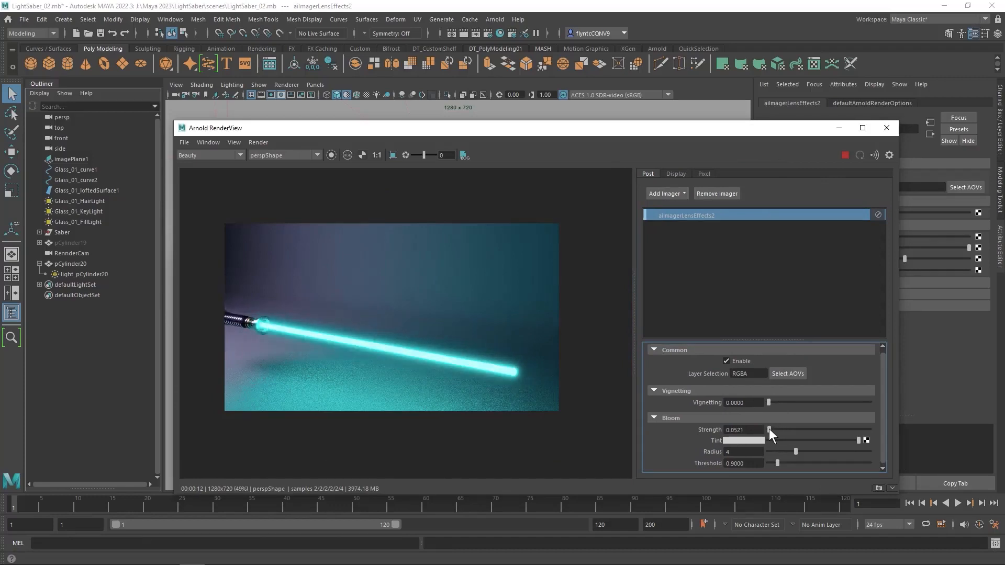
{"action": "left_click_drag", "start_coordinate": [769, 430], "coordinate": [773, 430]}
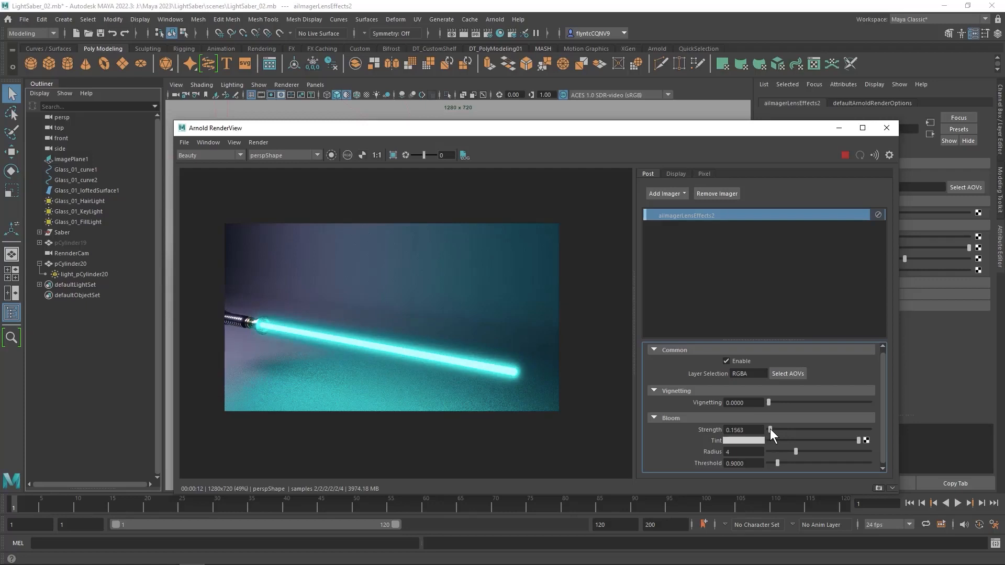
{"action": "left_click_drag", "start_coordinate": [771, 430], "coordinate": [776, 430]}
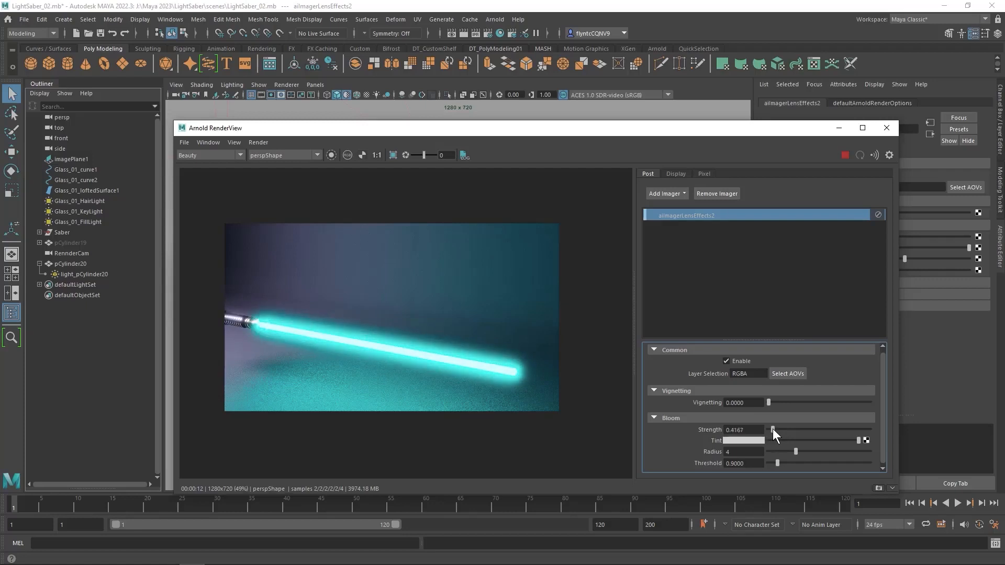
{"action": "left_click_drag", "start_coordinate": [772, 429], "coordinate": [776, 430]}
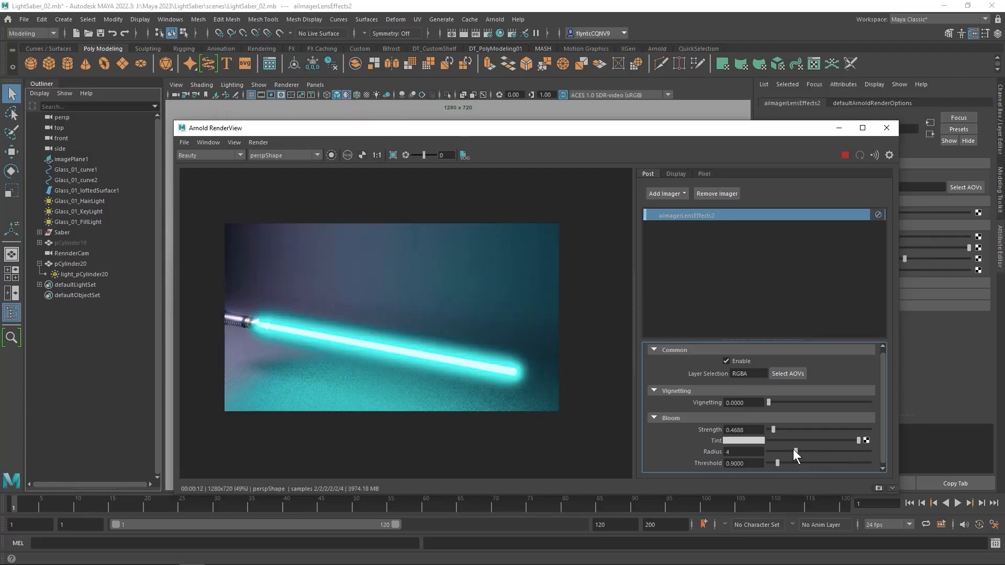
Reduce bloom radius to 3 and sweep the threshold between 0 and 1.3, ending near 0.47.
{"action": "left_click_drag", "start_coordinate": [795, 451], "coordinate": [777, 451]}
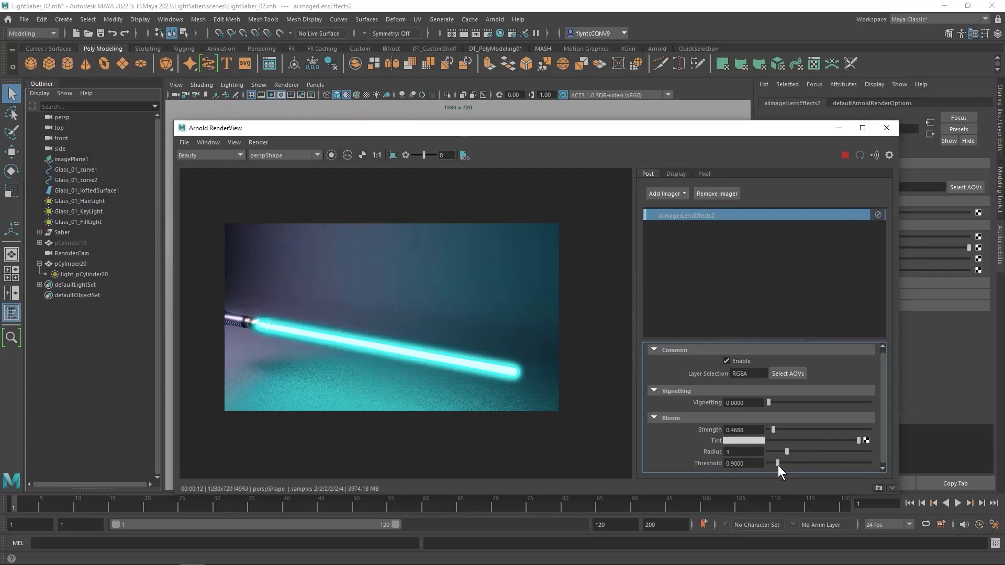
{"action": "left_click_drag", "start_coordinate": [777, 463], "coordinate": [787, 462]}
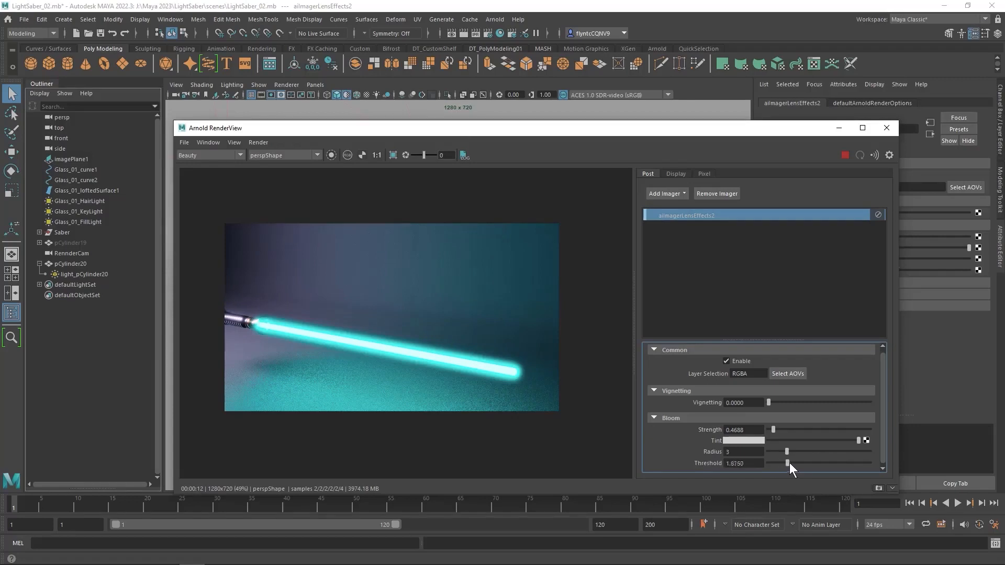
{"action": "left_click_drag", "start_coordinate": [787, 462], "coordinate": [846, 463]}
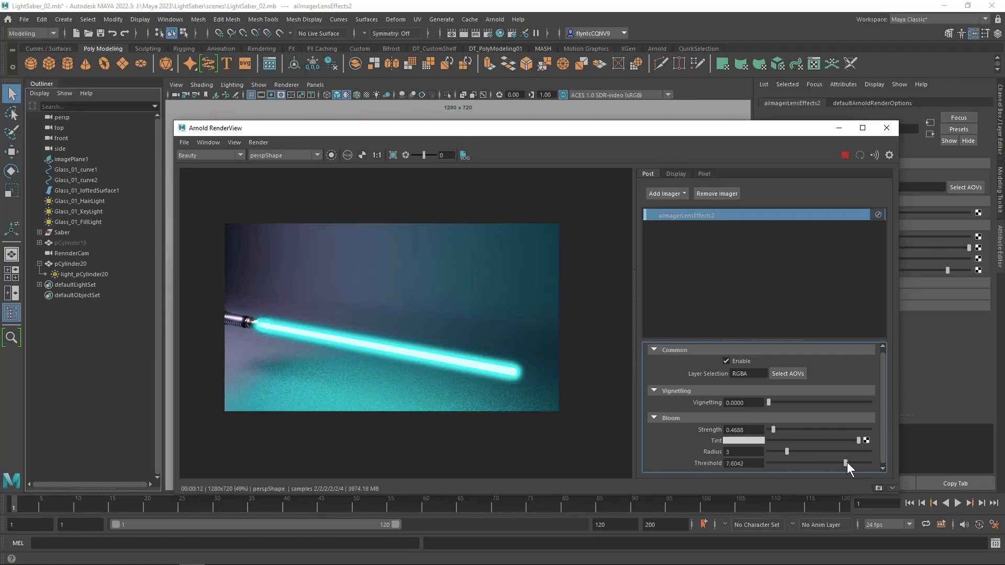
{"action": "left_click_drag", "start_coordinate": [845, 462], "coordinate": [774, 463]}
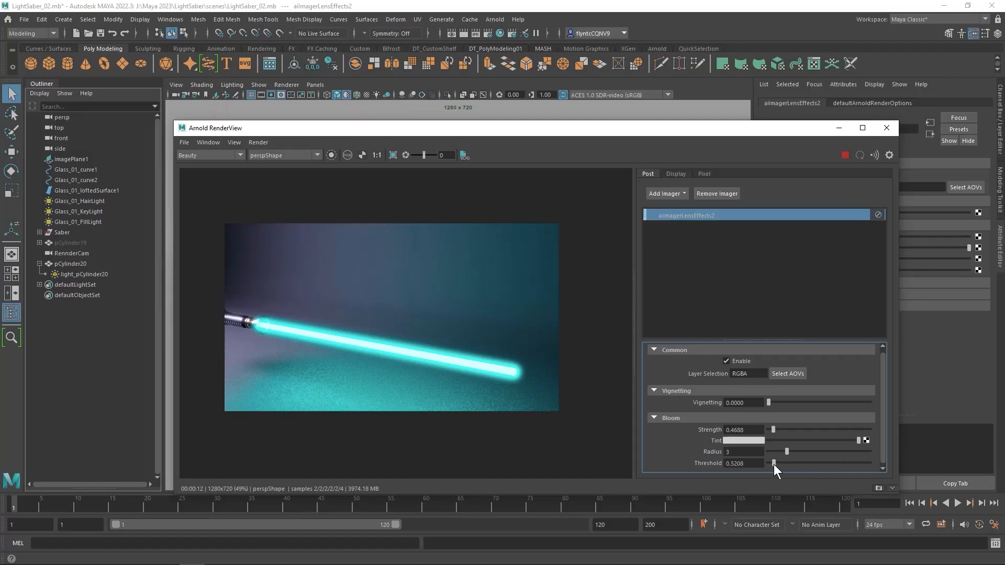
{"action": "left_click_drag", "start_coordinate": [772, 463], "coordinate": [773, 463]}
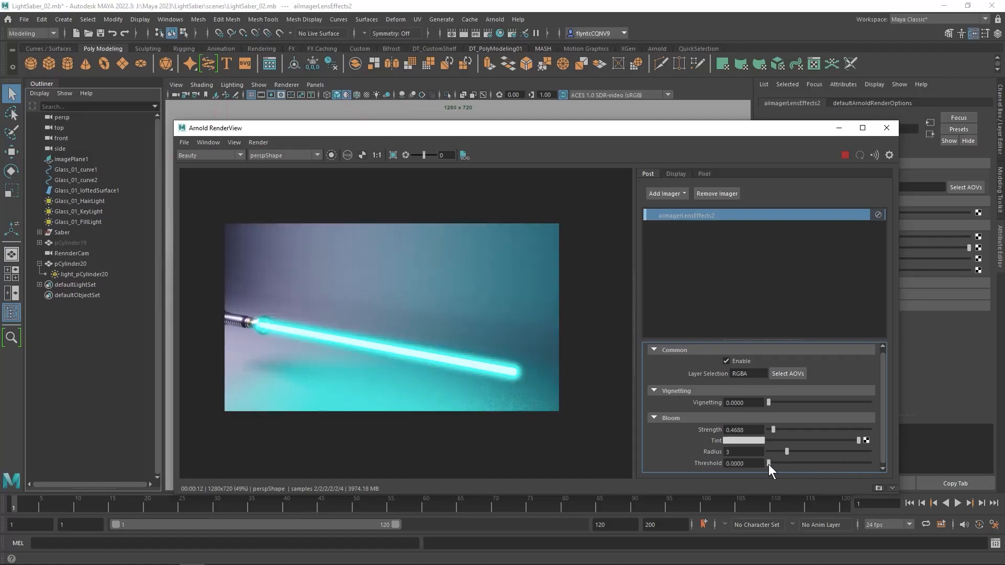
{"action": "left_click_drag", "start_coordinate": [770, 463], "coordinate": [782, 462]}
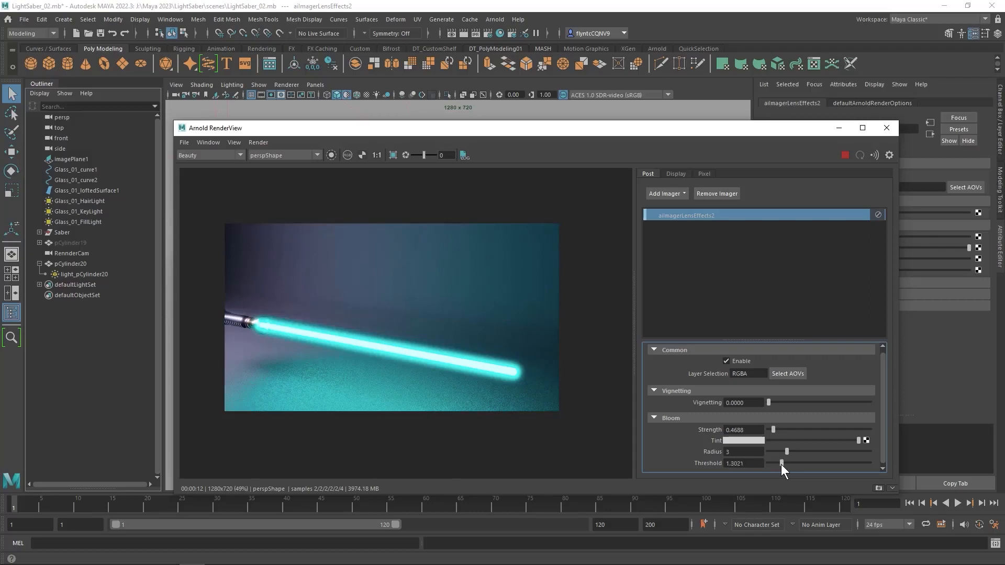
{"action": "left_click_drag", "start_coordinate": [808, 462], "coordinate": [772, 463]}
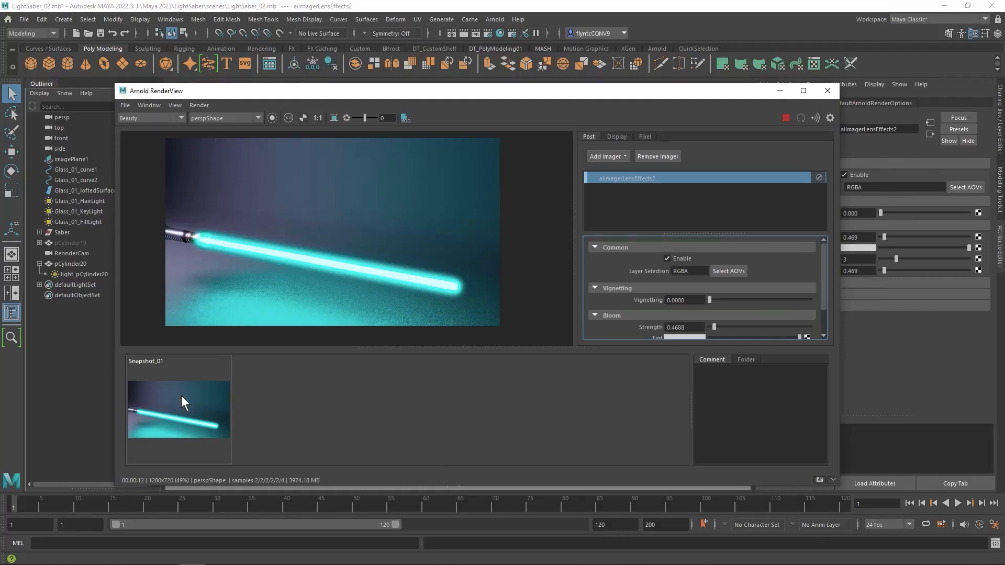
Drop the bloom threshold to zero, store a render snapshot, and compare both snapshots.
{"action": "scroll", "scroll_direction": "down", "scroll_amount": 3}
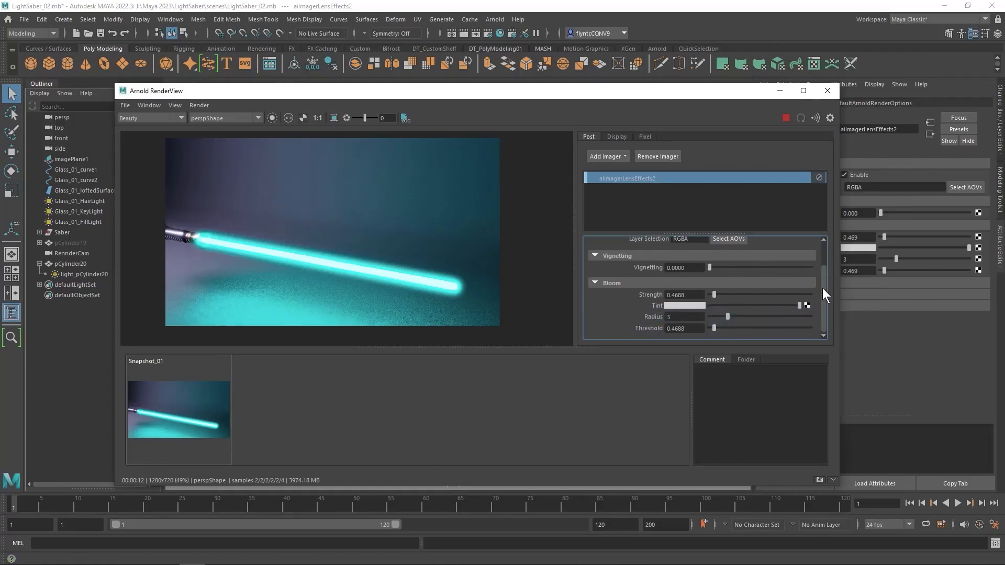
{"action": "mouse_move", "coordinate": [714, 330]}
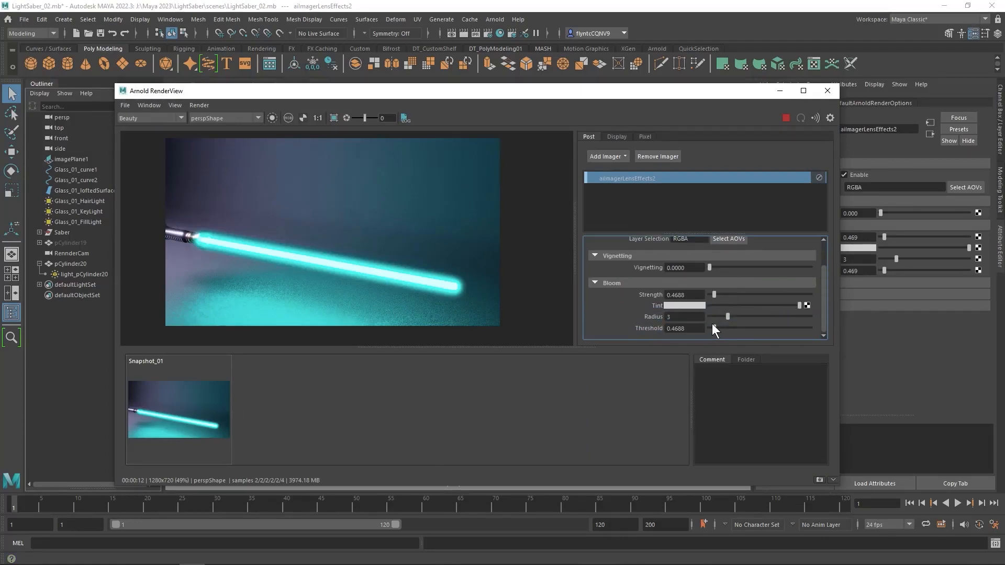
{"action": "left_click_drag", "start_coordinate": [708, 294], "coordinate": [716, 295]}
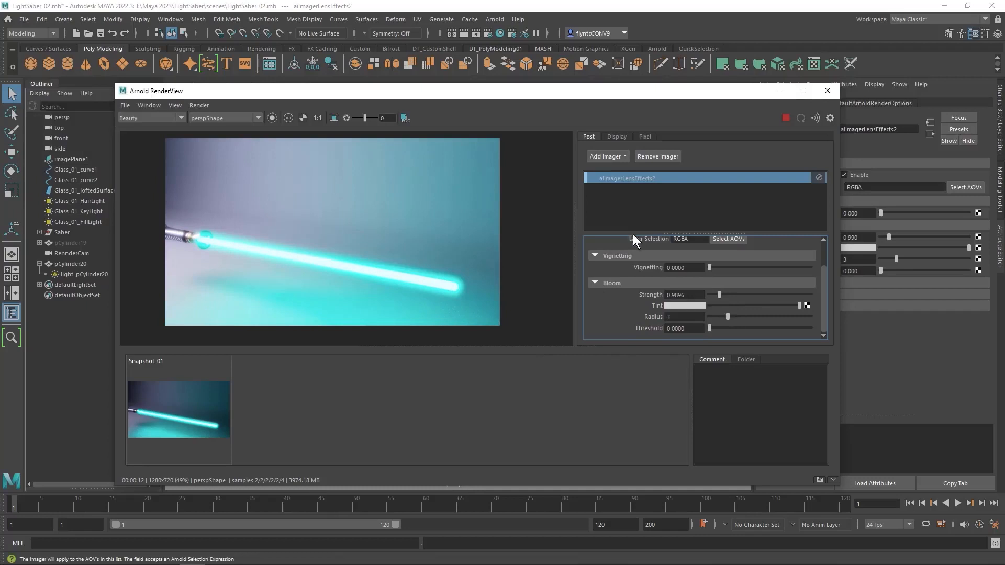
{"action": "left_click", "coordinate": [819, 482]}
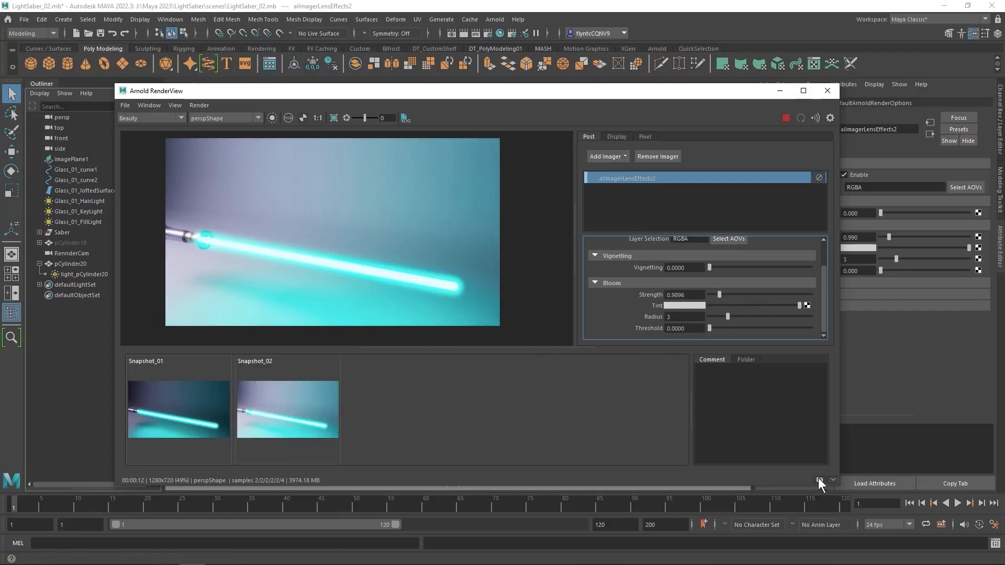
{"action": "left_click", "coordinate": [178, 408]}
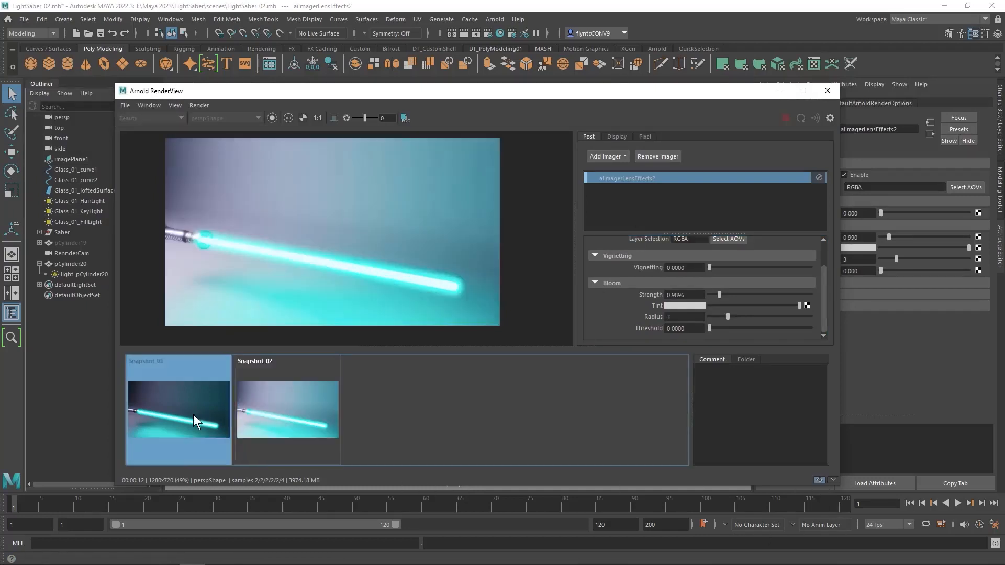
{"action": "left_click", "coordinate": [287, 410]}
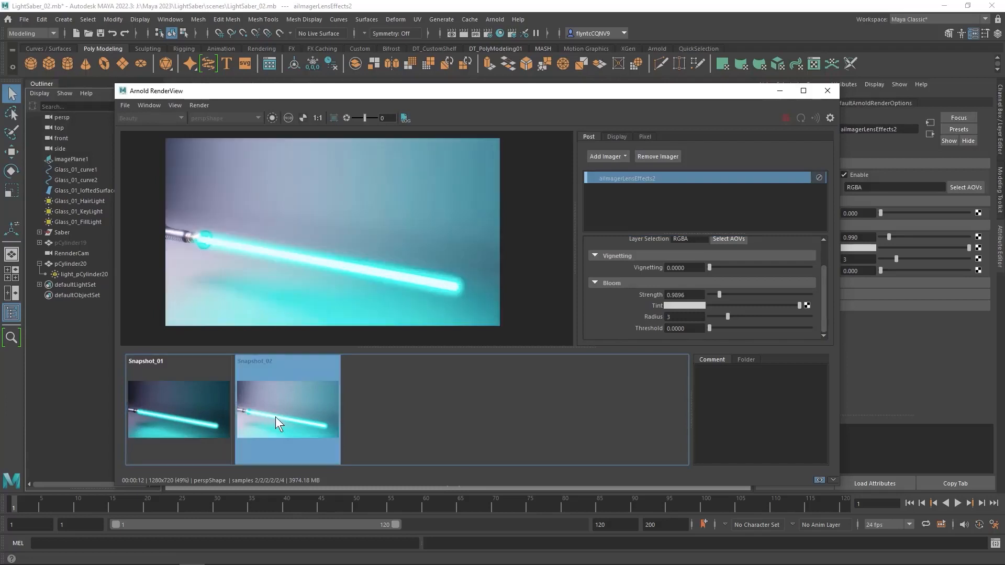
Set bloom strength to about 1.61 and threshold to about 1.09, and shrink the radius.
{"action": "left_click_drag", "start_coordinate": [718, 294], "coordinate": [722, 294]}
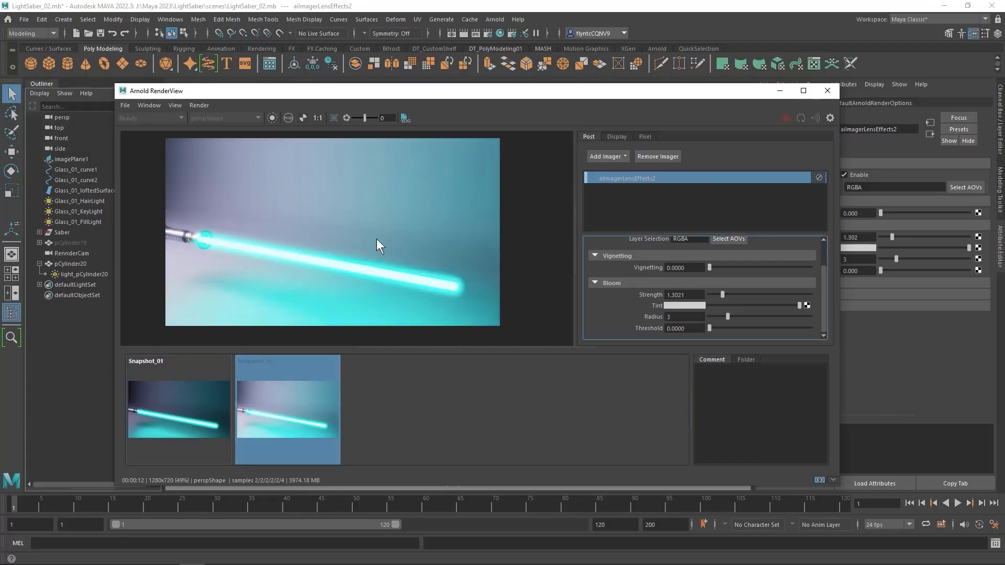
{"action": "left_click_drag", "start_coordinate": [723, 294], "coordinate": [727, 294]}
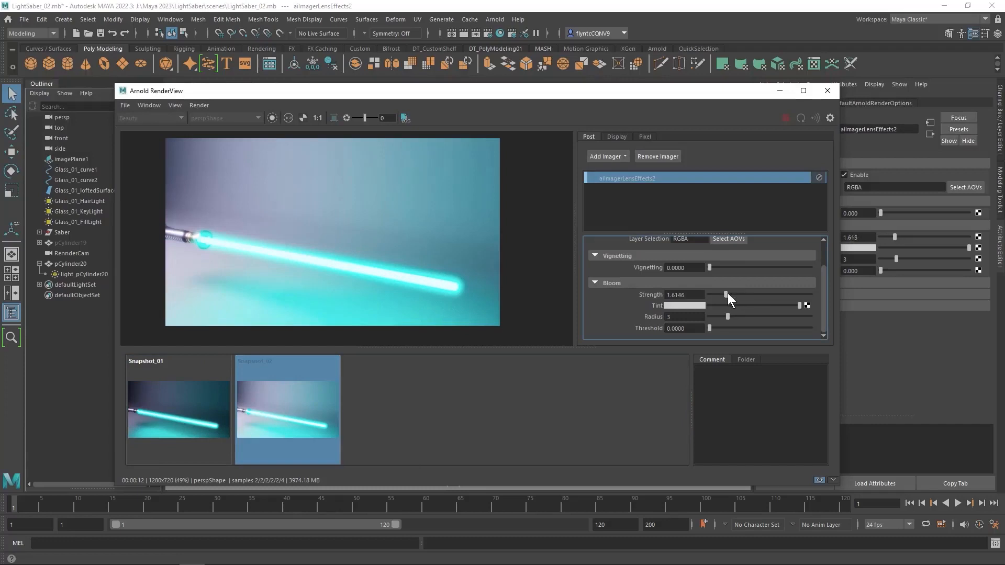
{"action": "left_click_drag", "start_coordinate": [728, 298], "coordinate": [721, 294]}
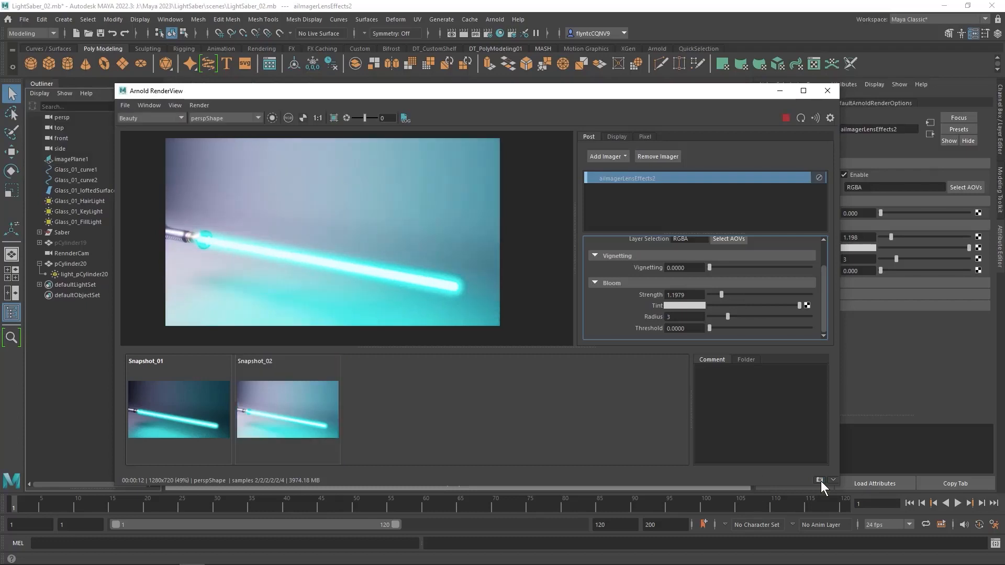
{"action": "mouse_move", "coordinate": [722, 300]}
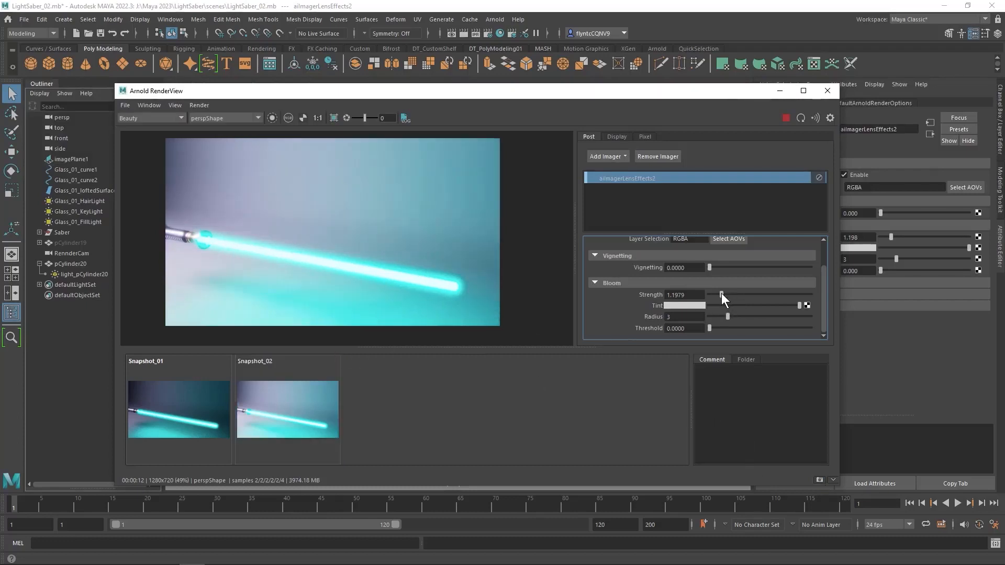
{"action": "left_click_drag", "start_coordinate": [720, 294], "coordinate": [726, 294]}
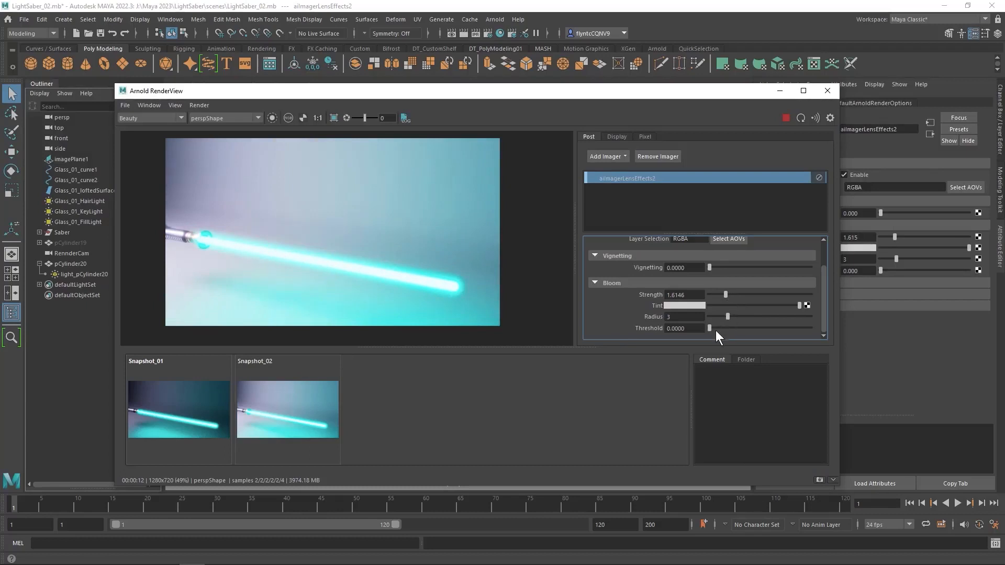
{"action": "left_click_drag", "start_coordinate": [708, 327], "coordinate": [727, 319]}
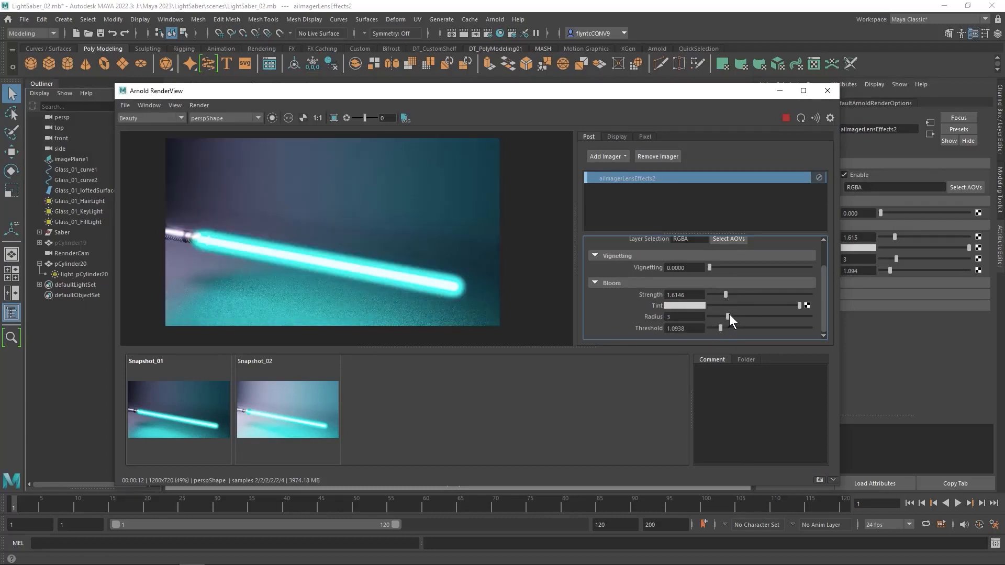
{"action": "left_click_drag", "start_coordinate": [728, 317], "coordinate": [718, 316]}
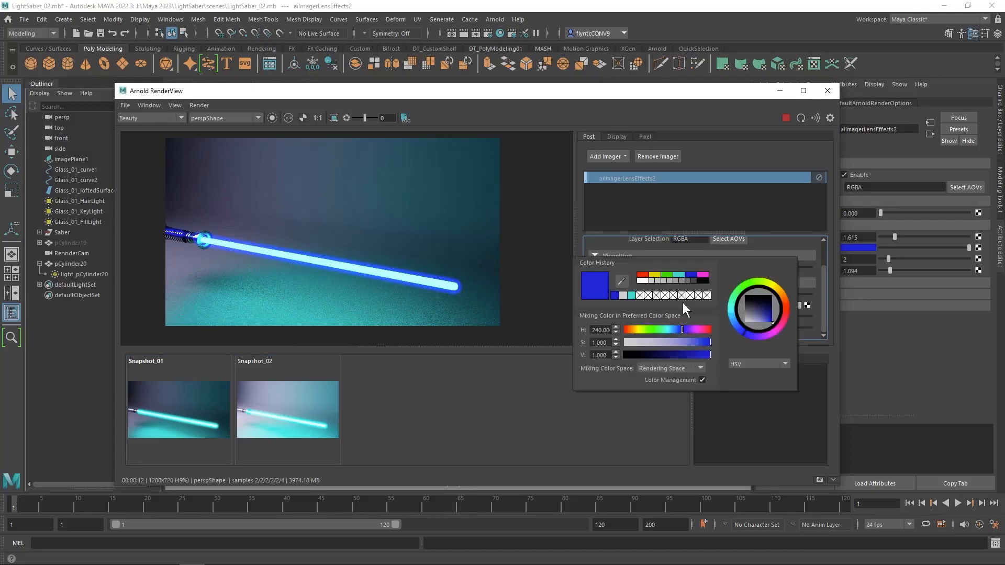
{"action": "mouse_move", "coordinate": [705, 349]}
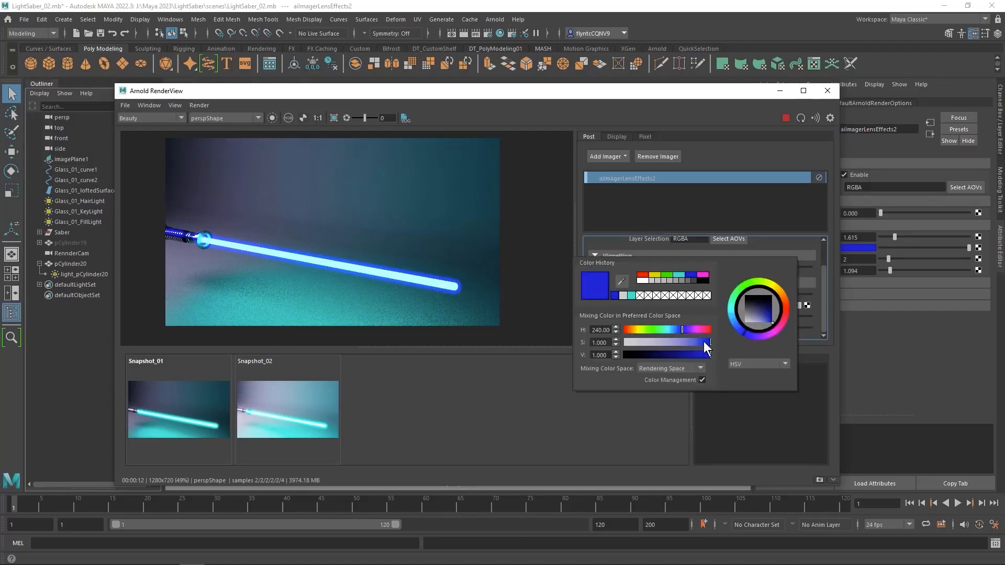
Fine-tune the bloom tint color picker toward a saturated blue.
{"action": "left_click_drag", "start_coordinate": [709, 342], "coordinate": [699, 342]}
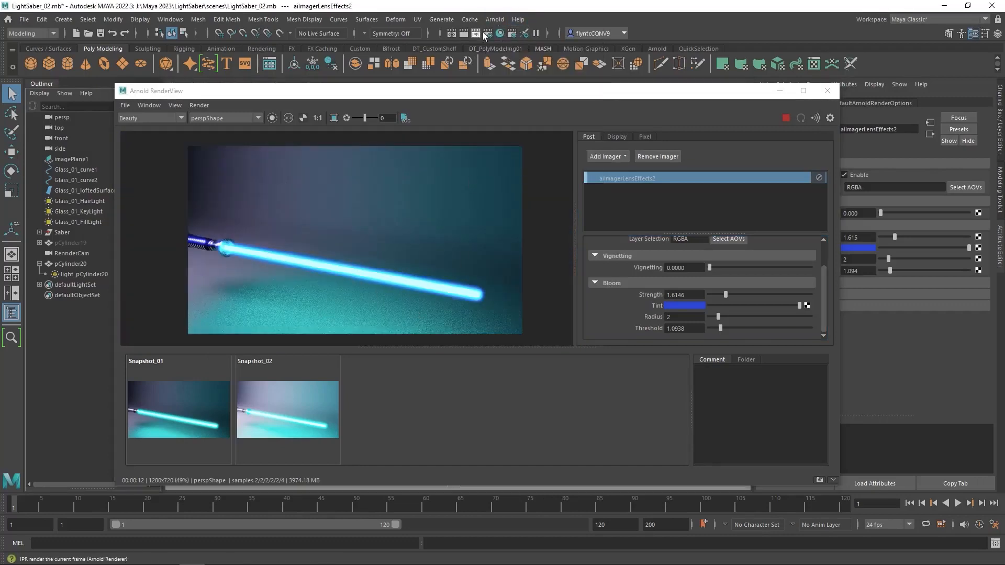
Raise Camera (AA) samples in Arnold Render Settings, then close the window.
{"action": "left_click", "coordinate": [476, 33]}
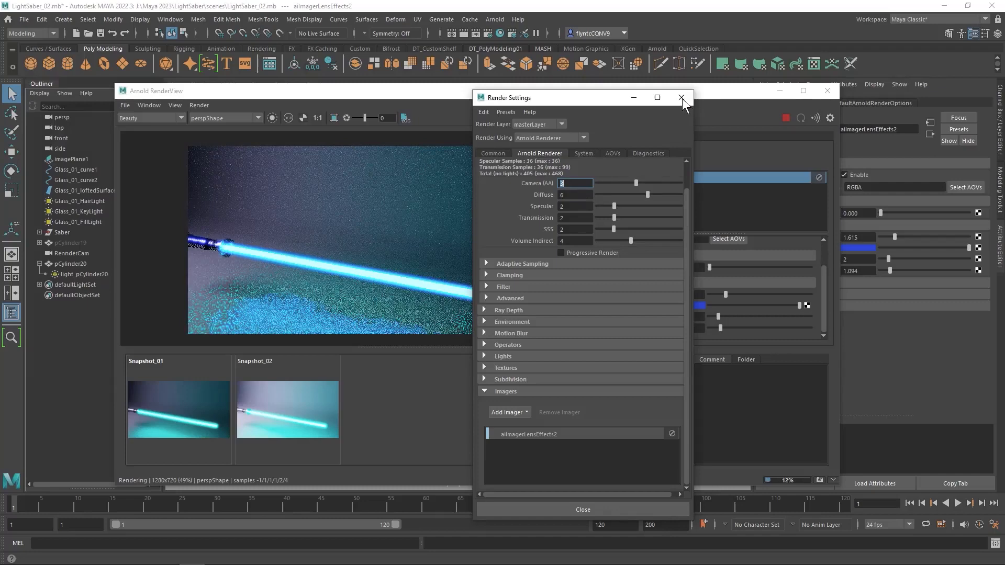
{"action": "left_click", "coordinate": [681, 98]}
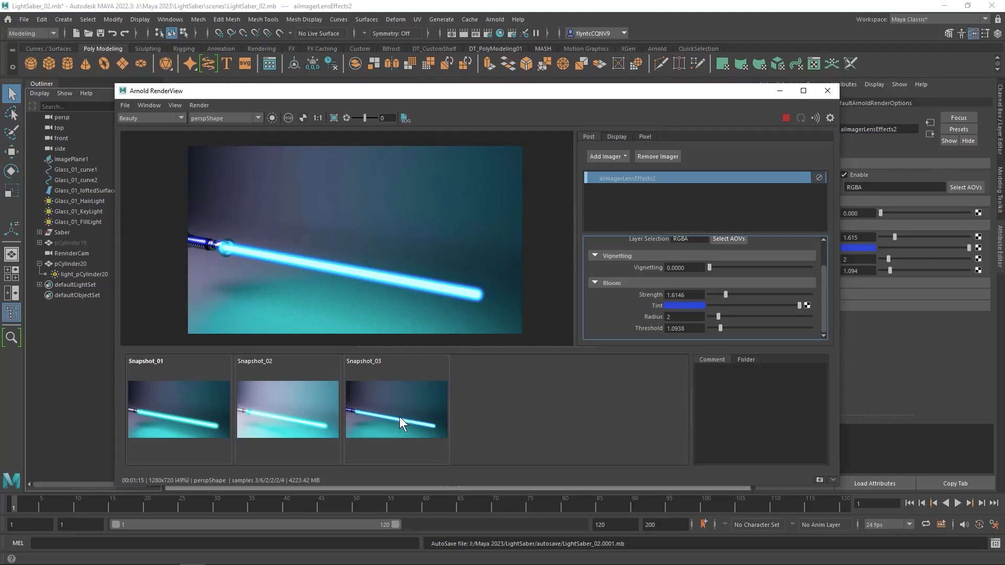
Compare Snapshot_01 against Snapshot_03 in the RenderView snapshot strip.
{"action": "left_click", "coordinate": [396, 409]}
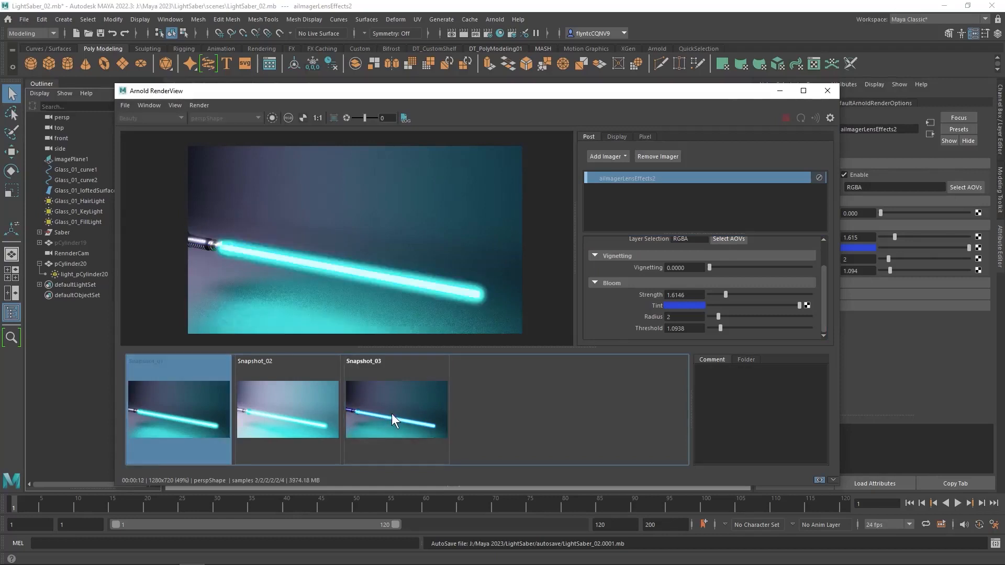
{"action": "left_click", "coordinate": [396, 411]}
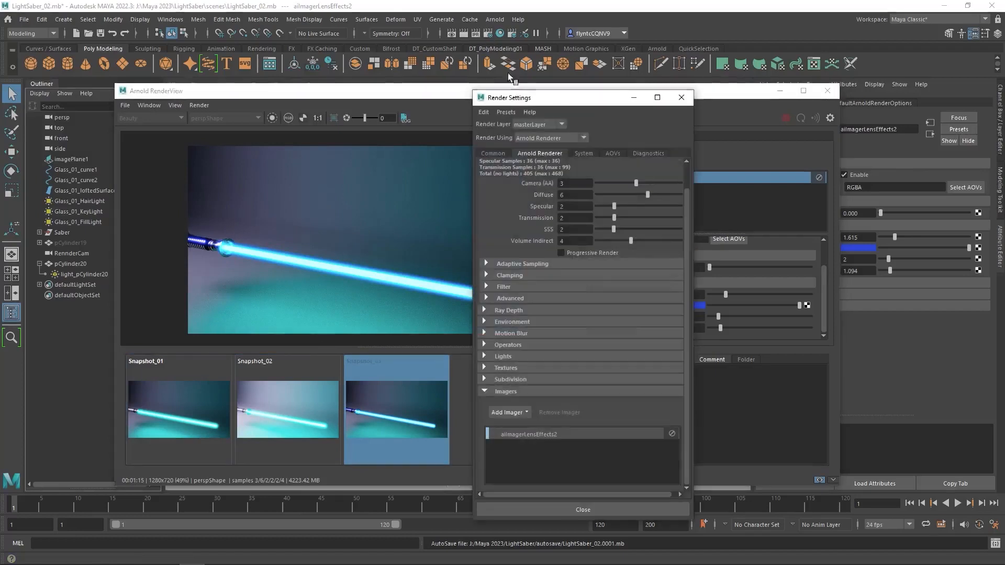
{"action": "left_click_drag", "start_coordinate": [525, 97], "coordinate": [518, 82]}
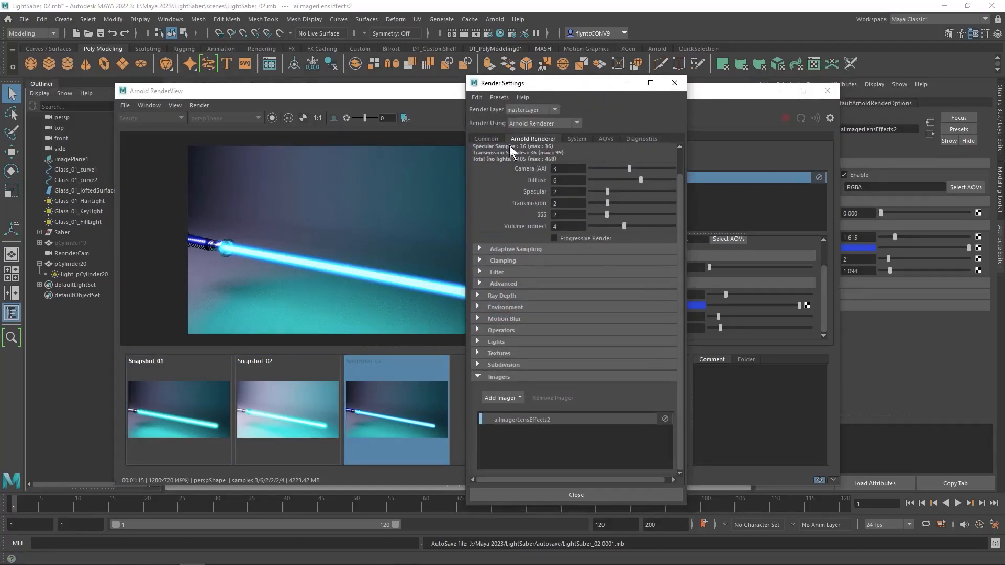
{"action": "left_click", "coordinate": [486, 138]}
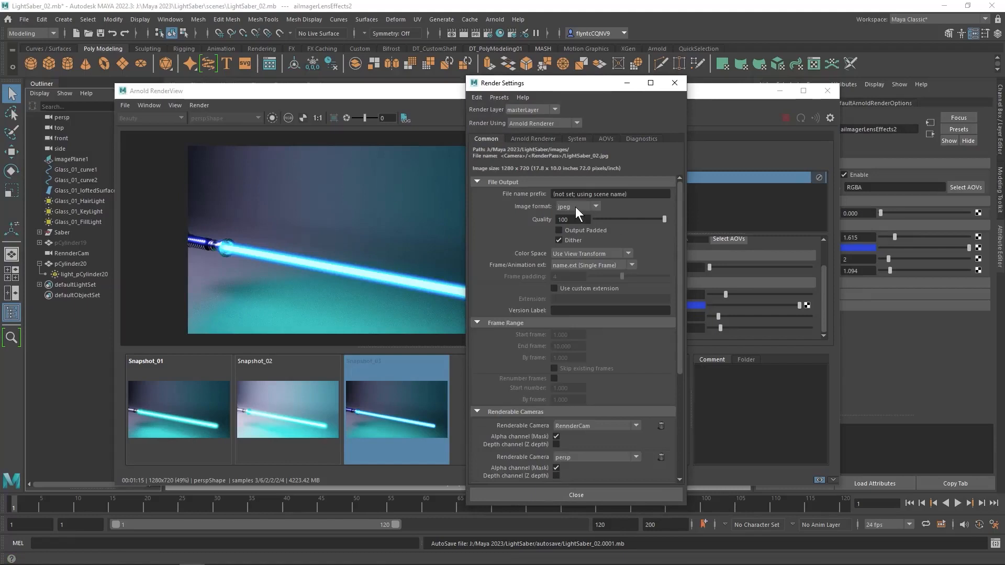
{"action": "left_click", "coordinate": [577, 206]}
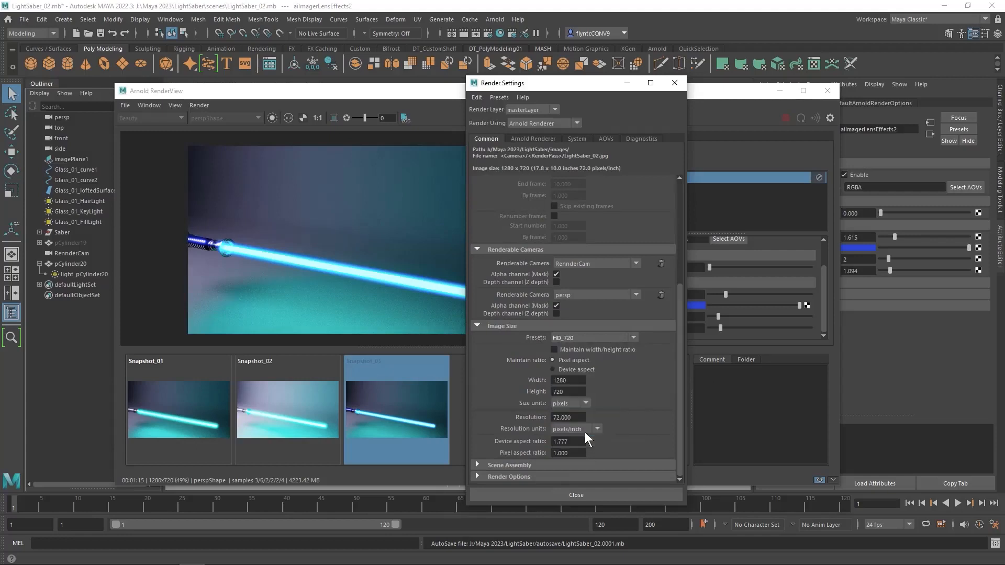
{"action": "mouse_move", "coordinate": [663, 136]}
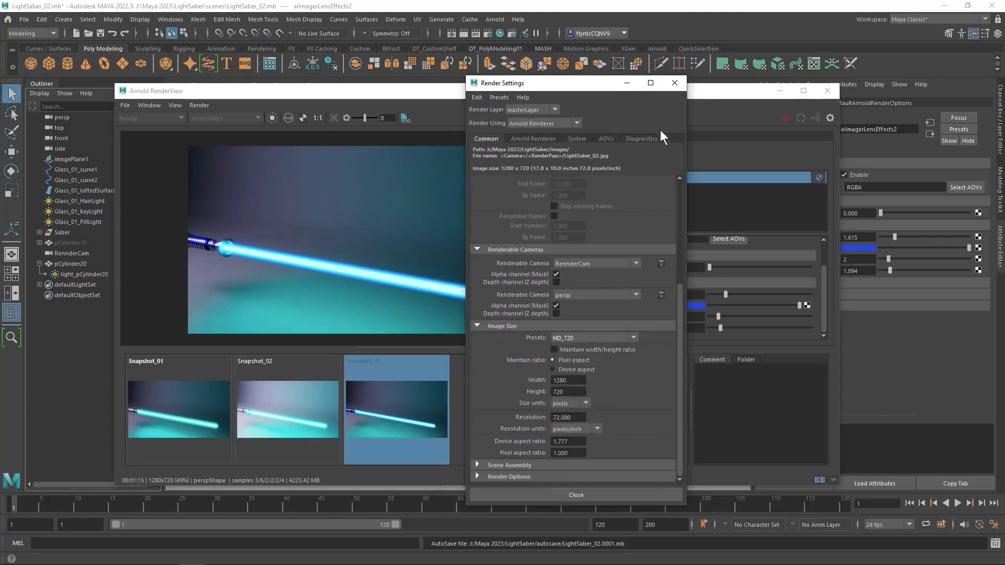
{"action": "left_click", "coordinate": [574, 495]}
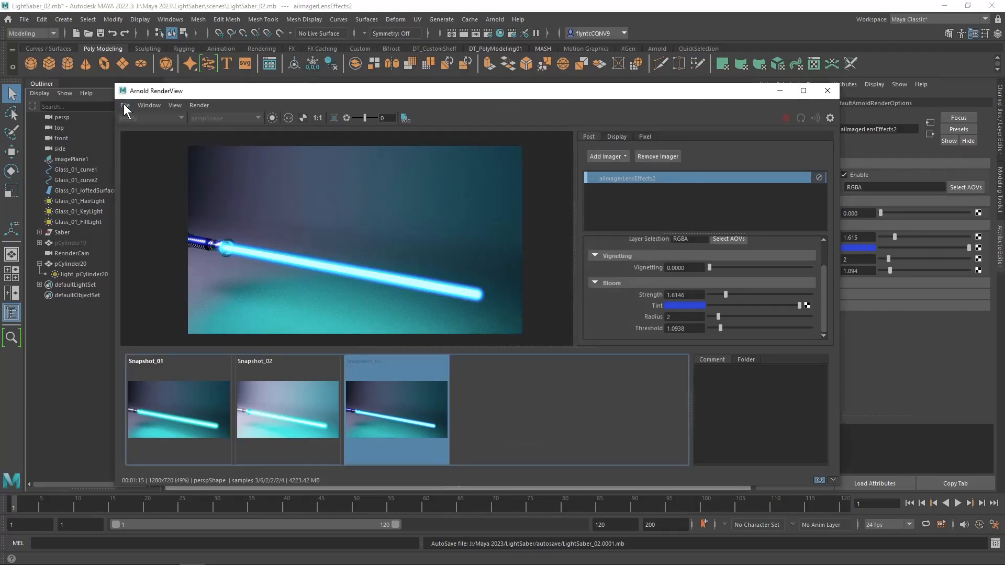
Choose File > Save Image in Arnold RenderView for the blue-tinted render.
{"action": "left_click", "coordinate": [125, 105]}
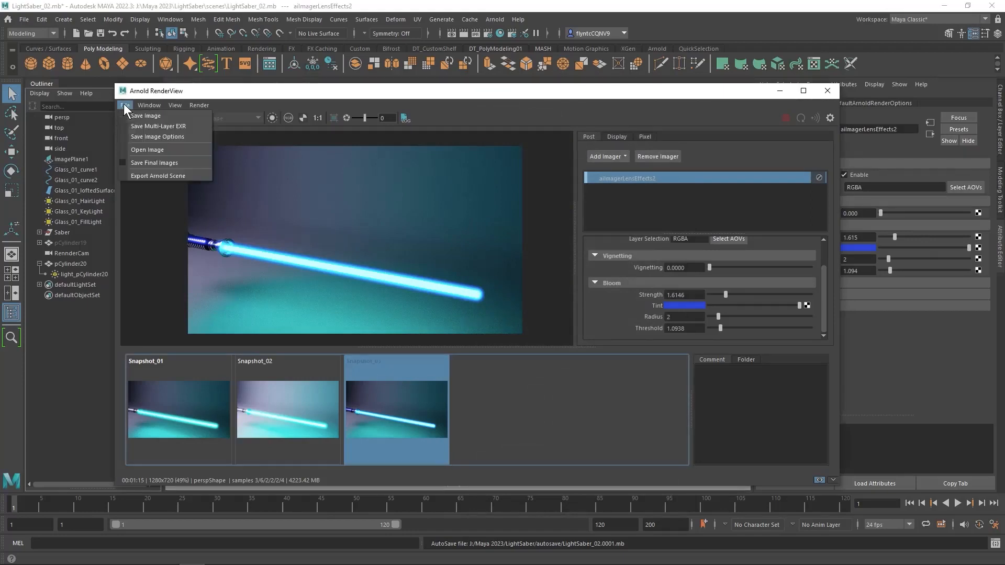
{"action": "left_click", "coordinate": [146, 115]}
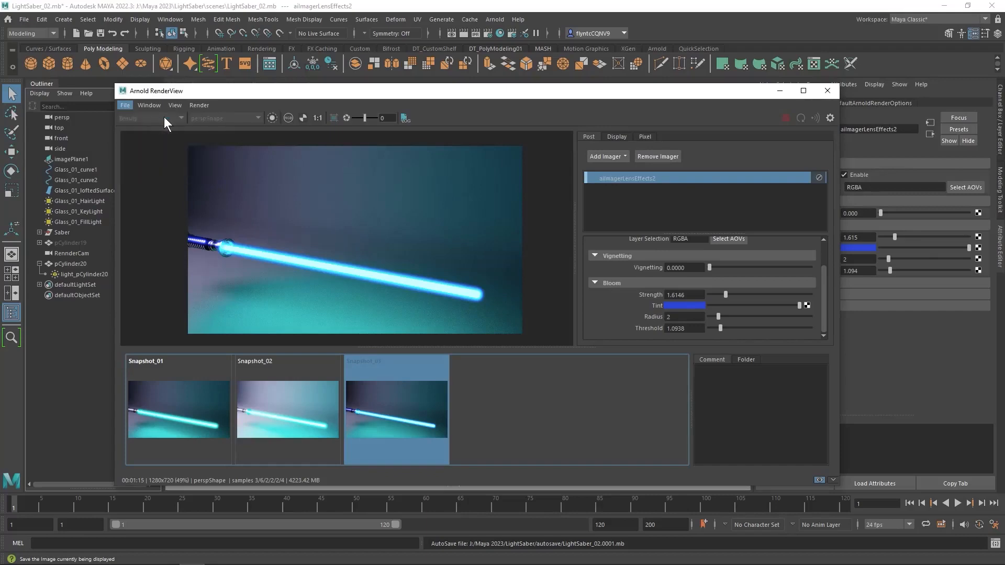